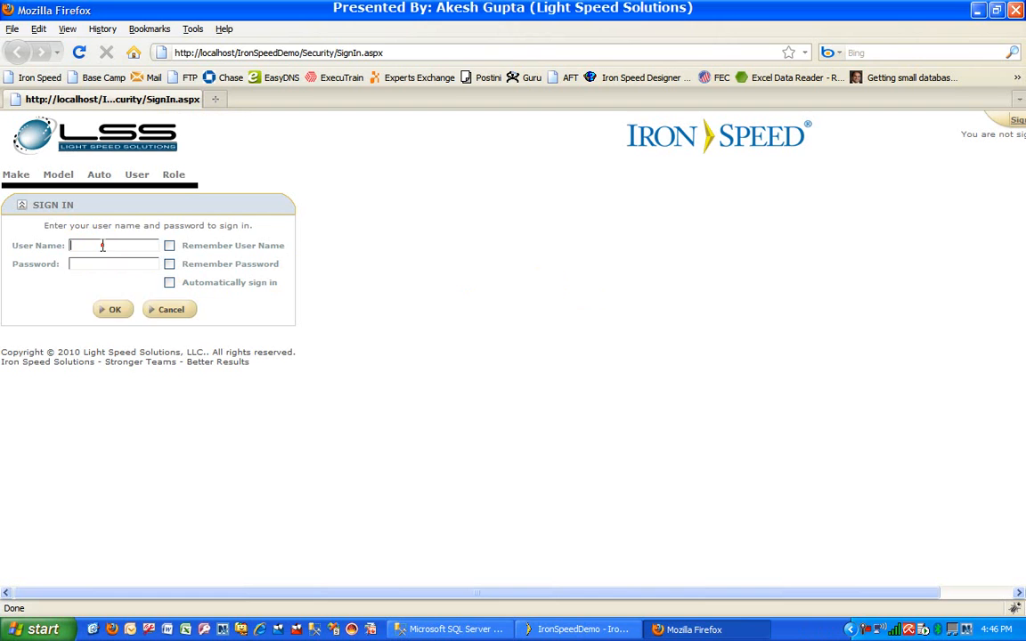
Sign in to the demo web app with the saved administrator account.
{"action": "left_click", "coordinate": [110, 246]}
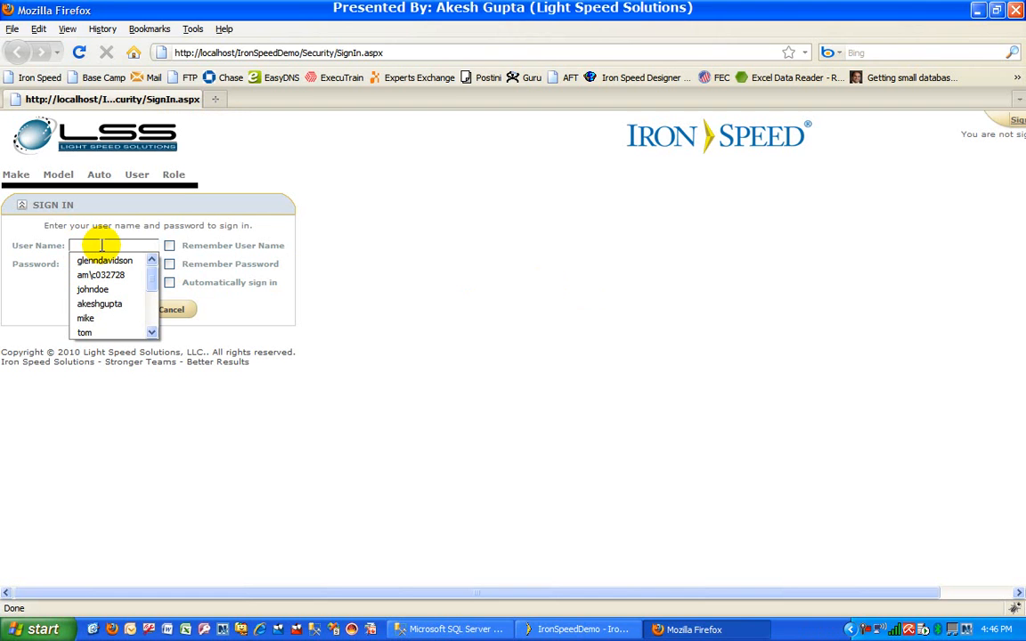
{"action": "left_click", "coordinate": [99, 303]}
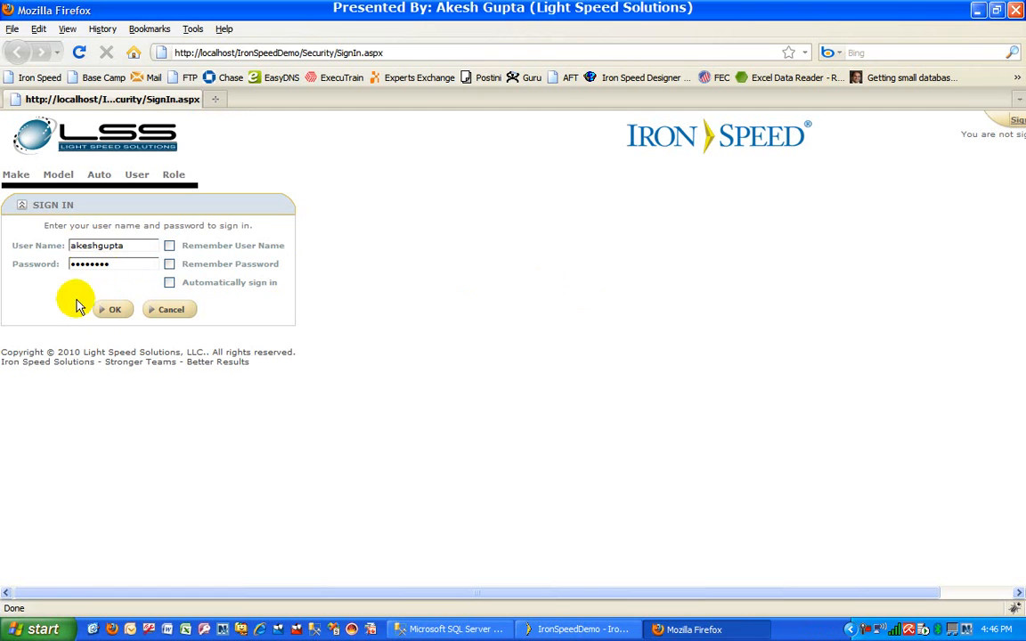
{"action": "left_click", "coordinate": [114, 310]}
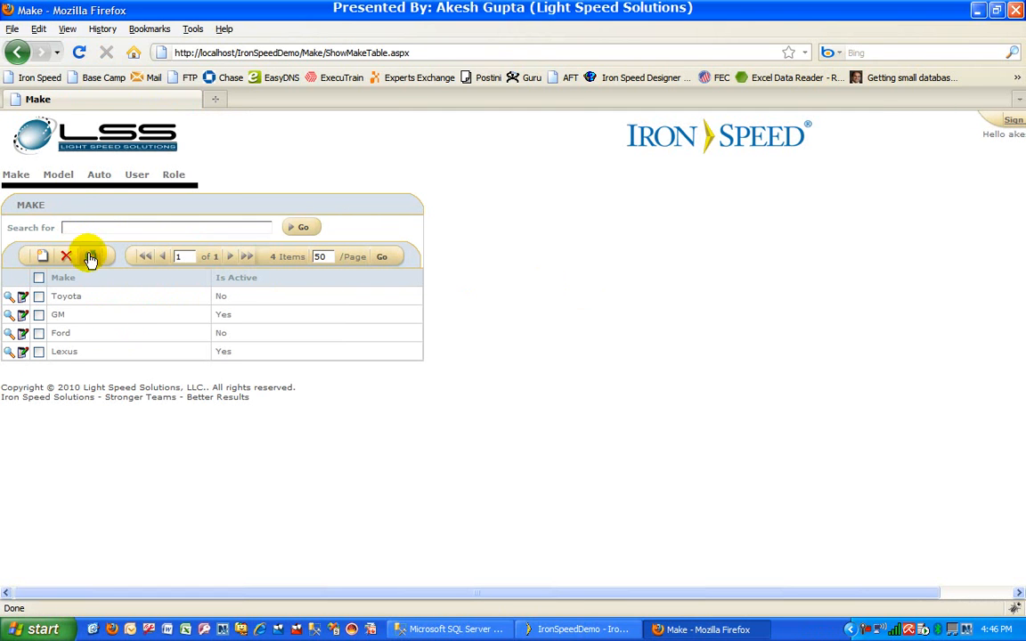
Browse the Auto, User and Role listing pages from the top menu.
{"action": "left_click", "coordinate": [100, 174]}
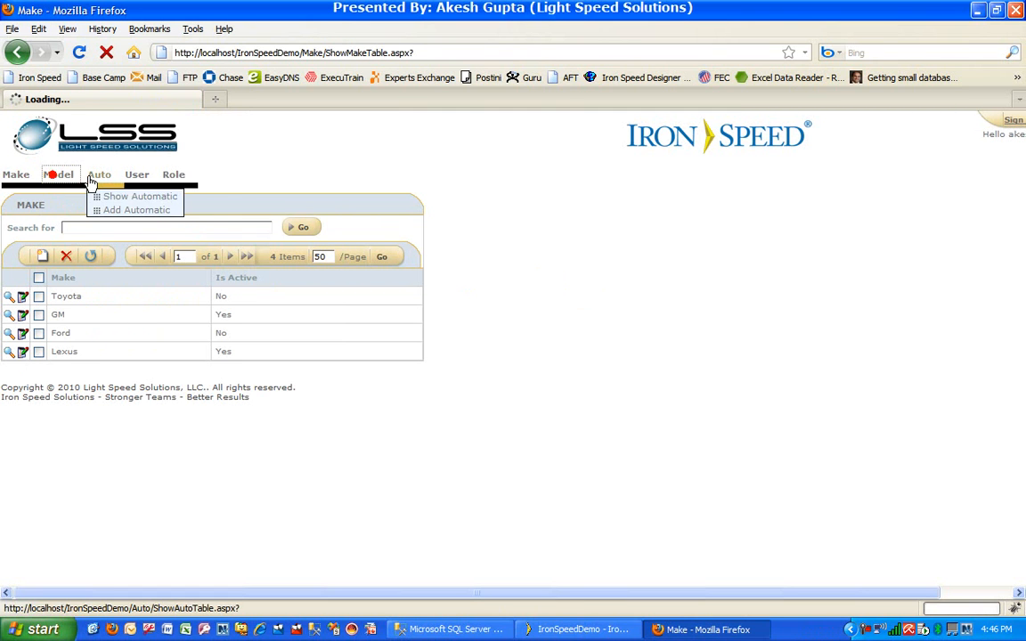
{"action": "left_click", "coordinate": [136, 175]}
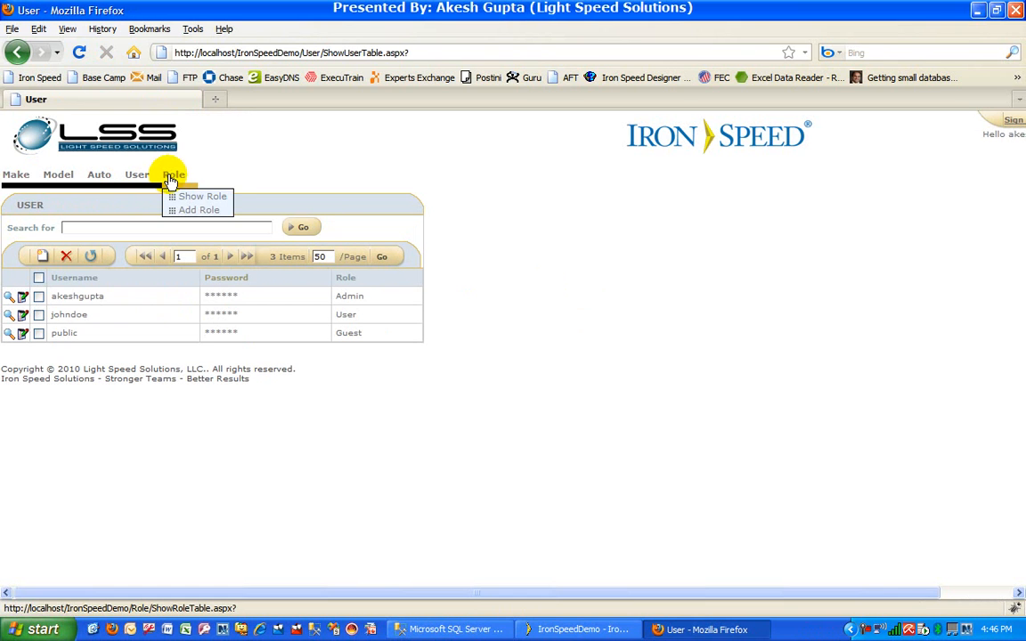
{"action": "left_click", "coordinate": [203, 196]}
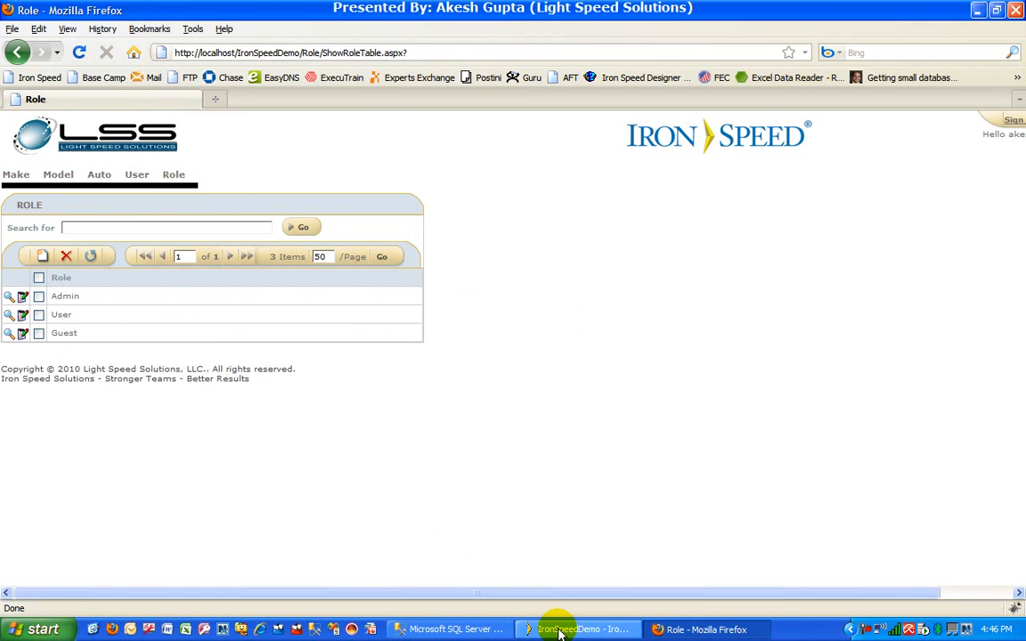
Launch the Application Security Wizard from Tools and advance past the Type step.
{"action": "left_click", "coordinate": [577, 630]}
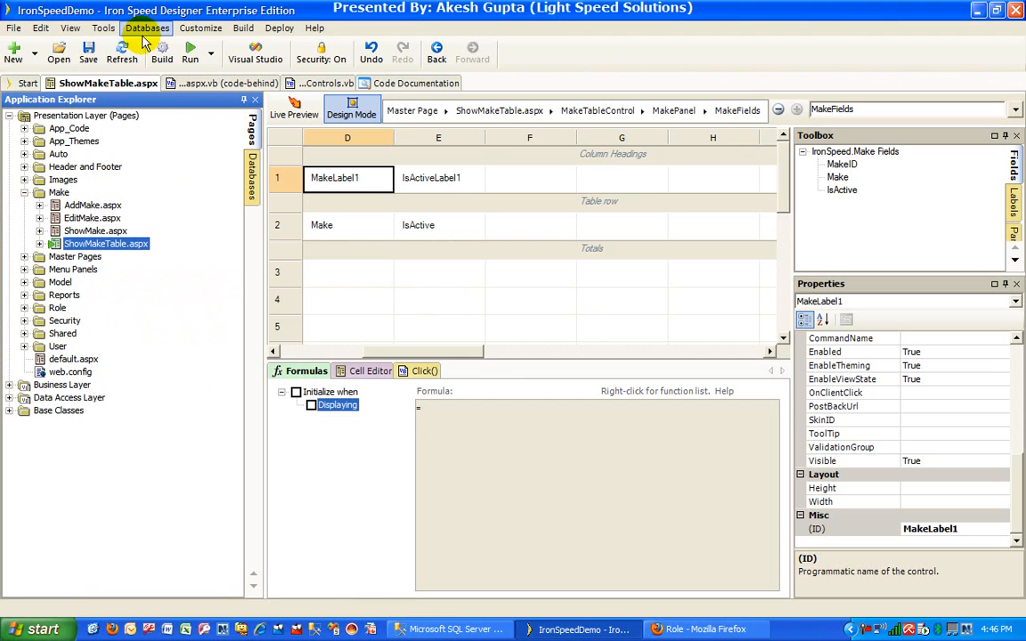
{"action": "left_click", "coordinate": [103, 29]}
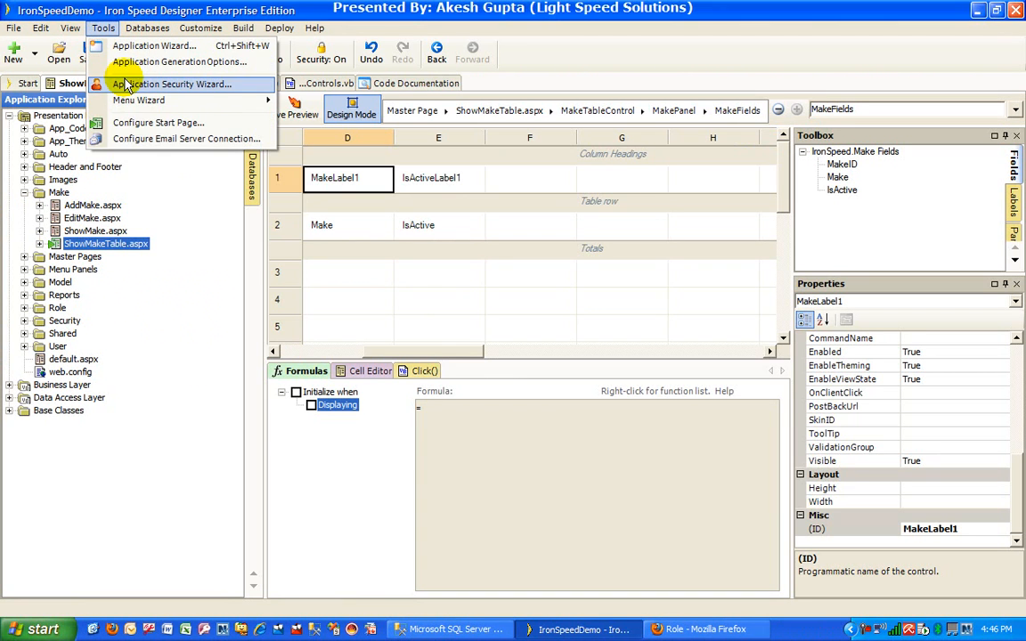
{"action": "left_click", "coordinate": [171, 84]}
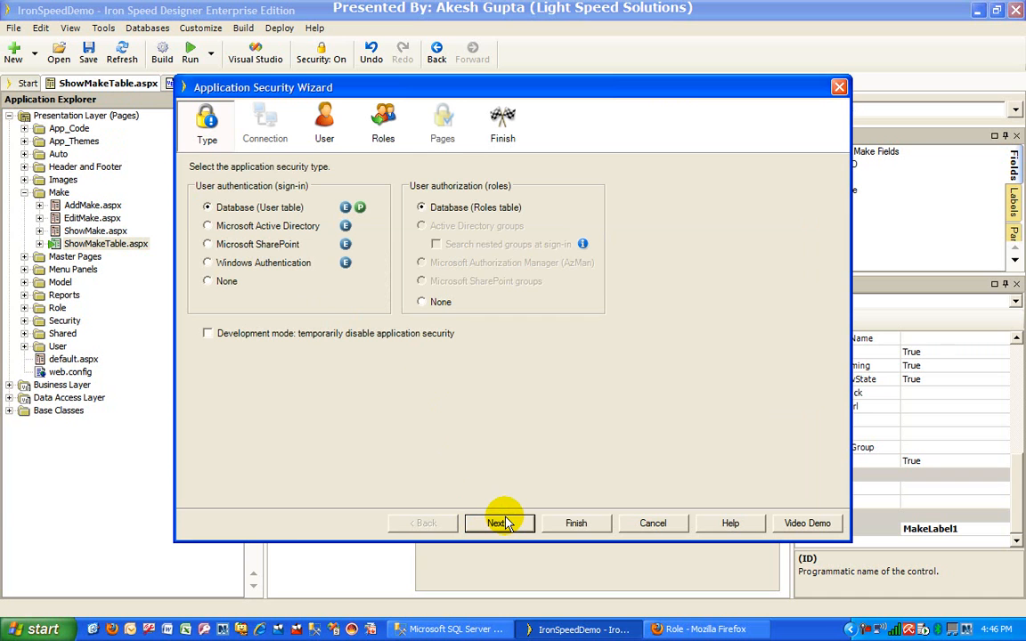
{"action": "left_click", "coordinate": [497, 523]}
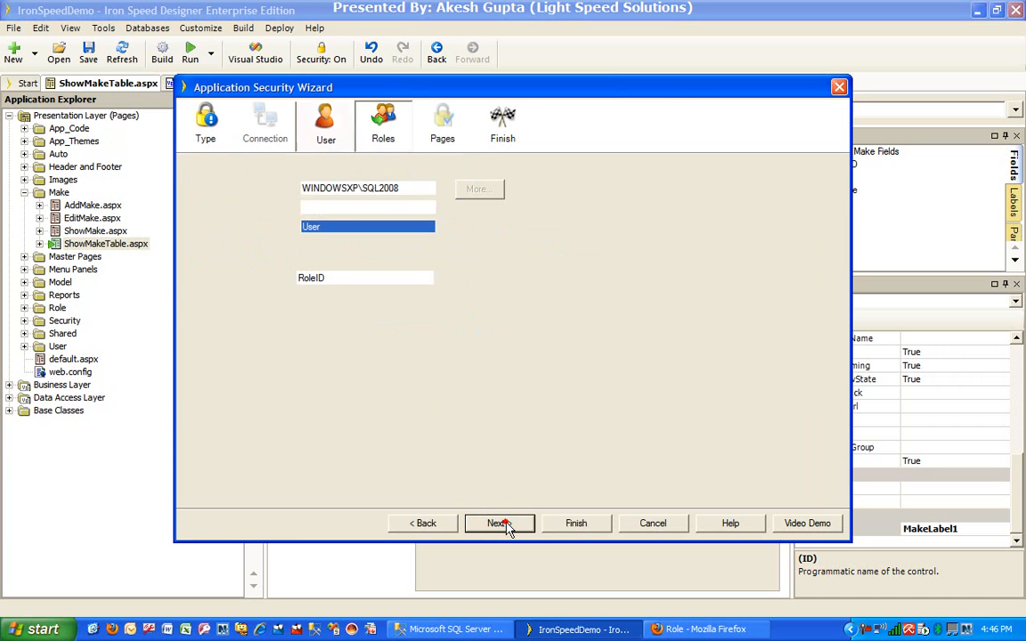
On the Pages step with folders shown, set the Role, User and AddMake pages to Admin only.
{"action": "left_click", "coordinate": [499, 523]}
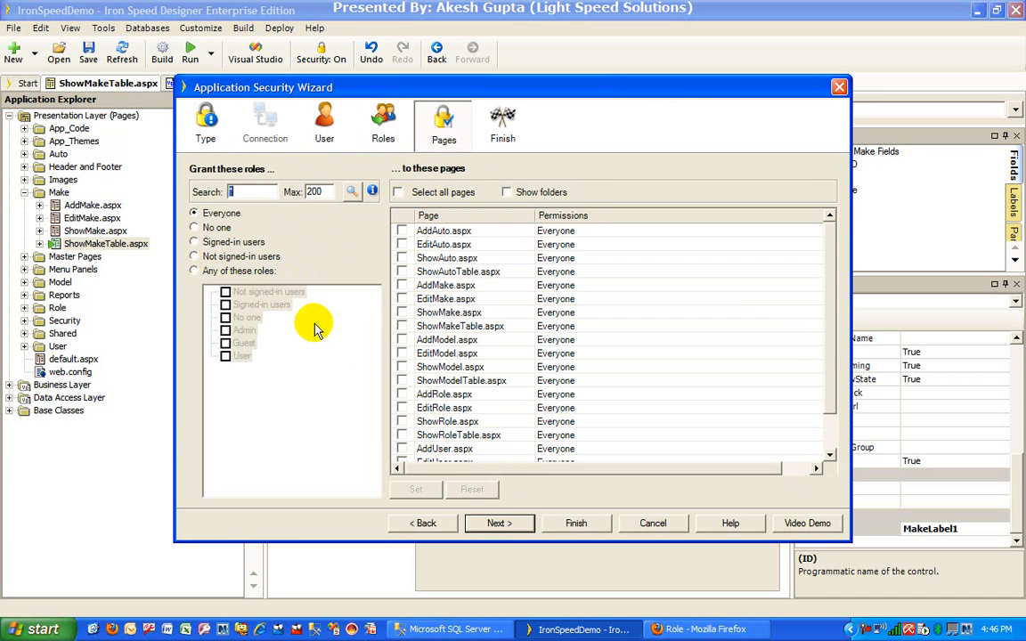
{"action": "mouse_move", "coordinate": [830, 264]}
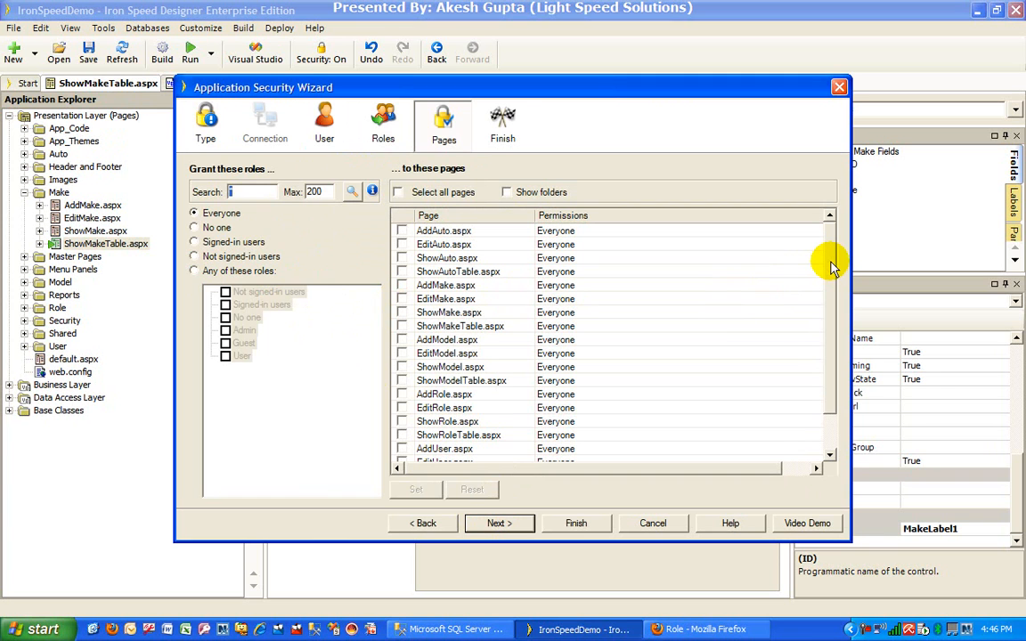
{"action": "mouse_move", "coordinate": [464, 207]}
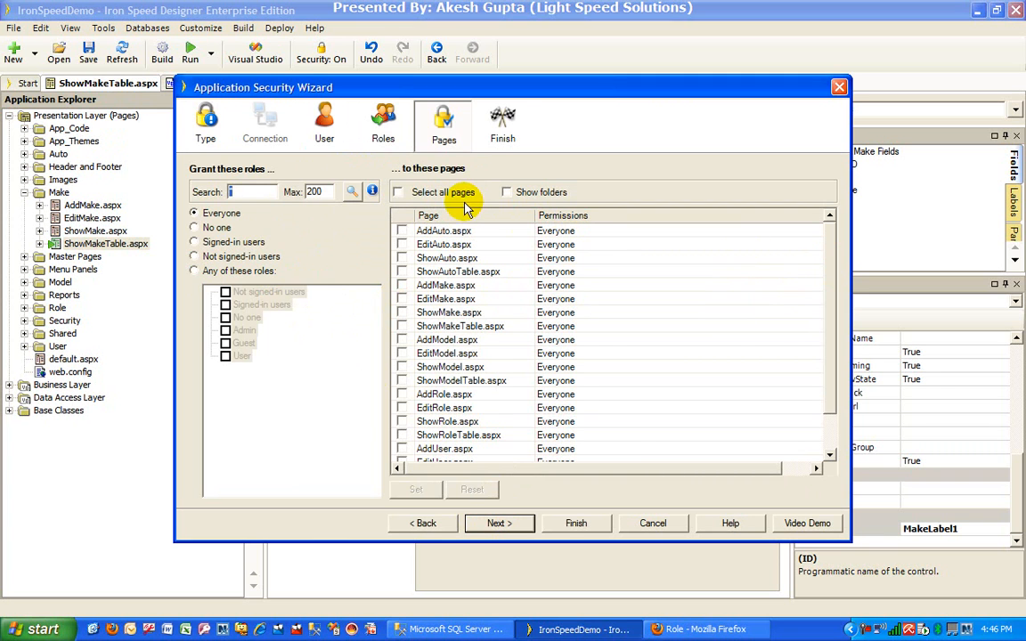
{"action": "left_click", "coordinate": [506, 193]}
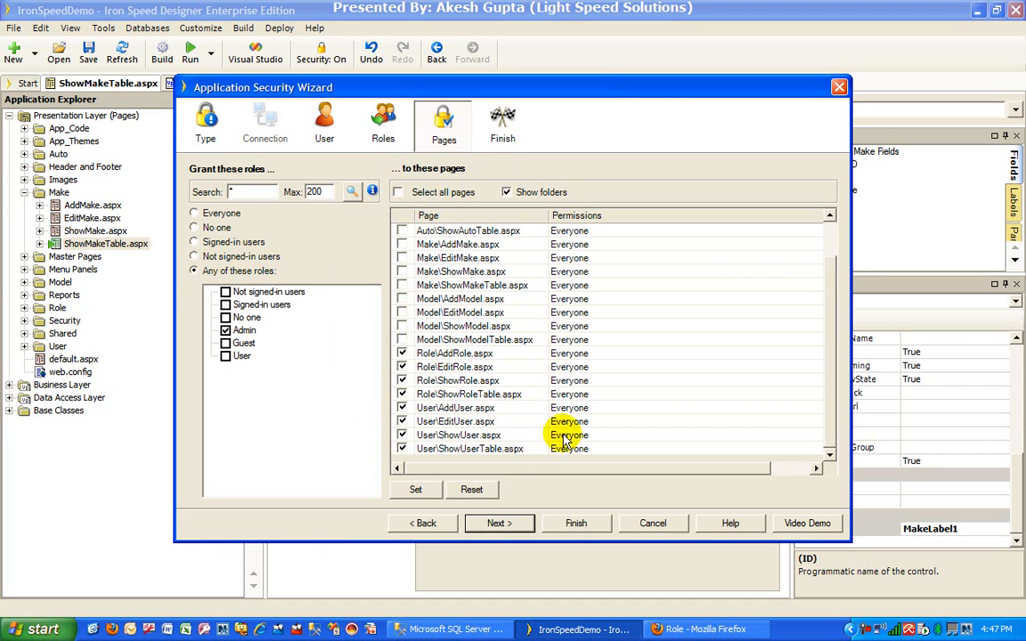
{"action": "left_click", "coordinate": [413, 490]}
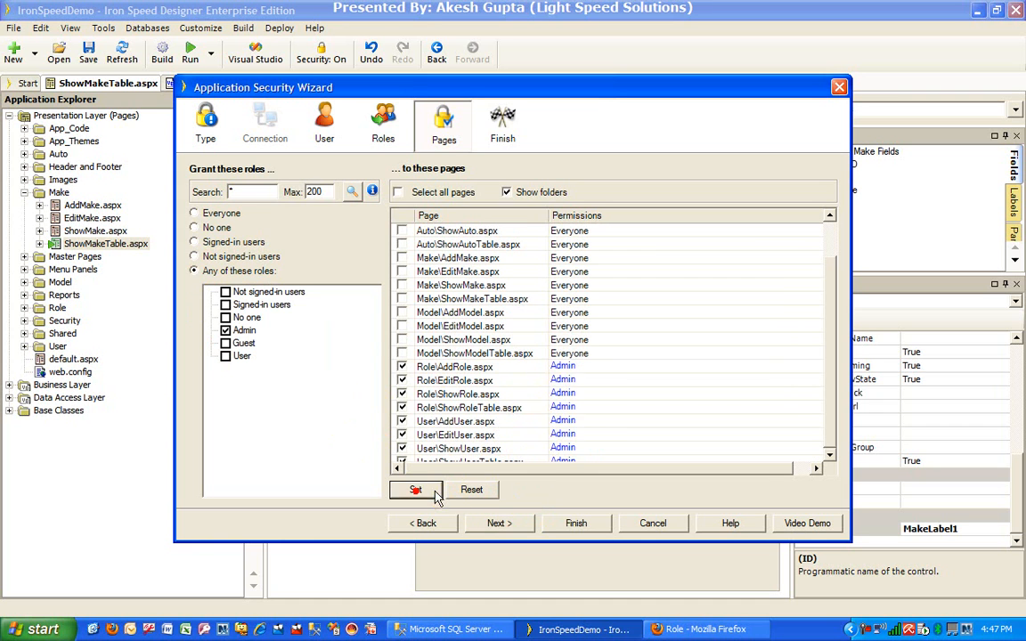
{"action": "left_click", "coordinate": [415, 490]}
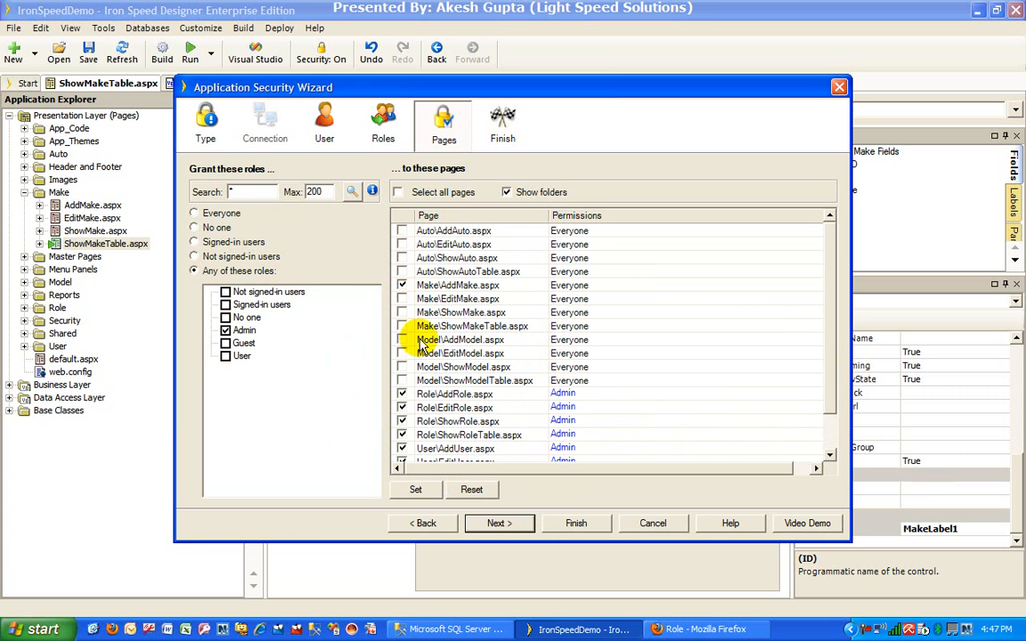
{"action": "left_click", "coordinate": [415, 490]}
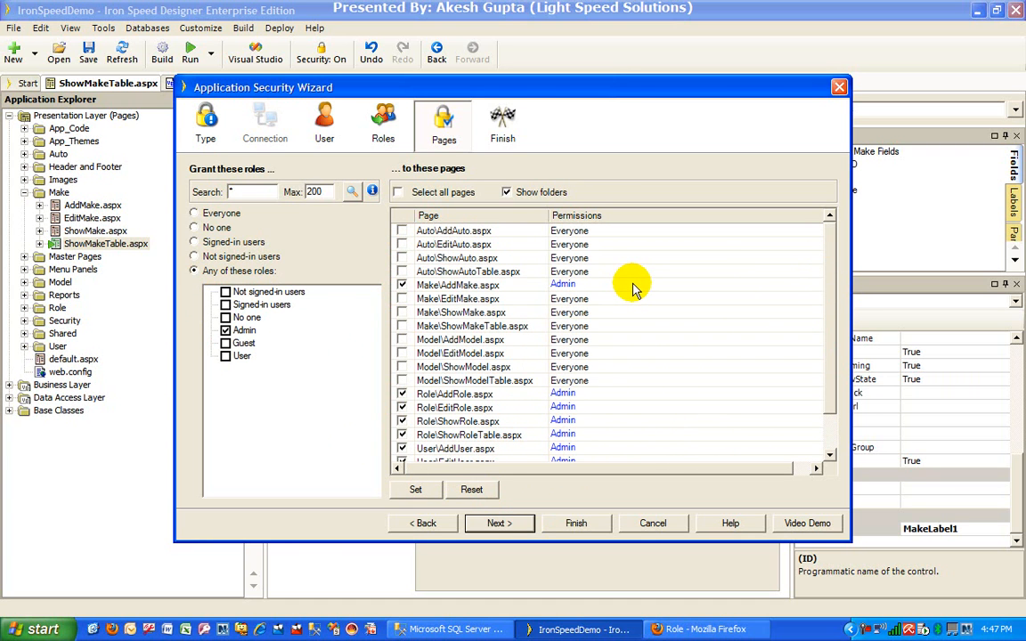
{"action": "mouse_move", "coordinate": [552, 428]}
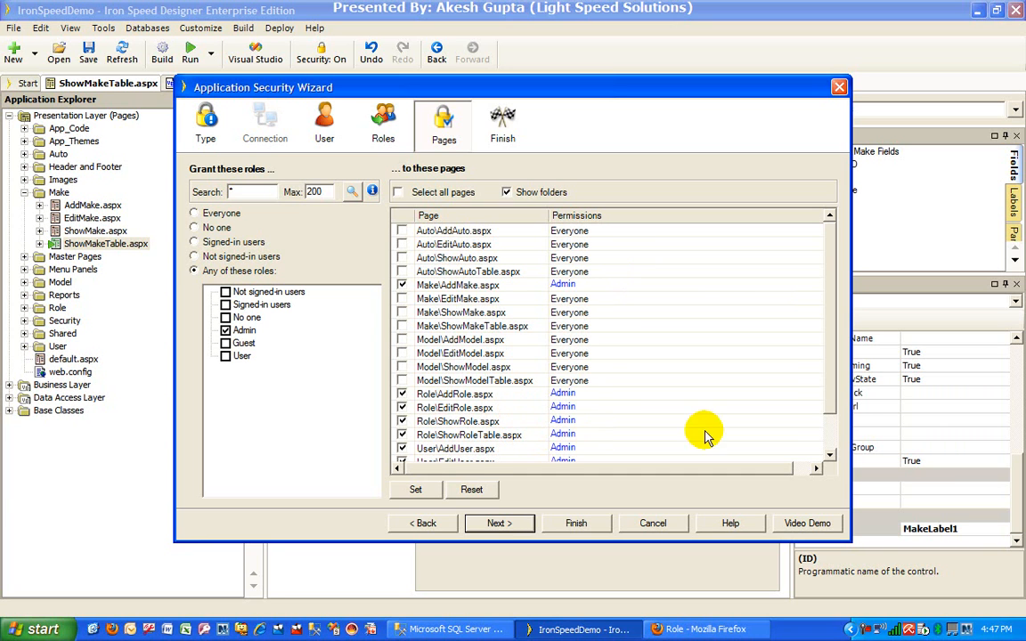
{"action": "scroll", "scroll_direction": "down", "scroll_amount": 3}
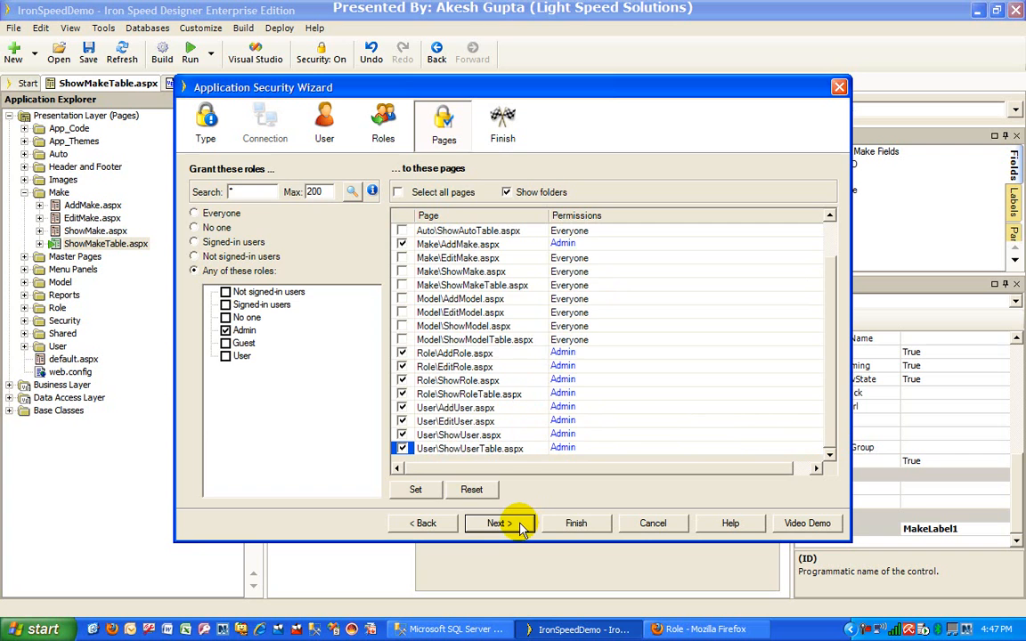
Finish the wizard to regenerate the application, then build the project.
{"action": "left_click", "coordinate": [497, 523]}
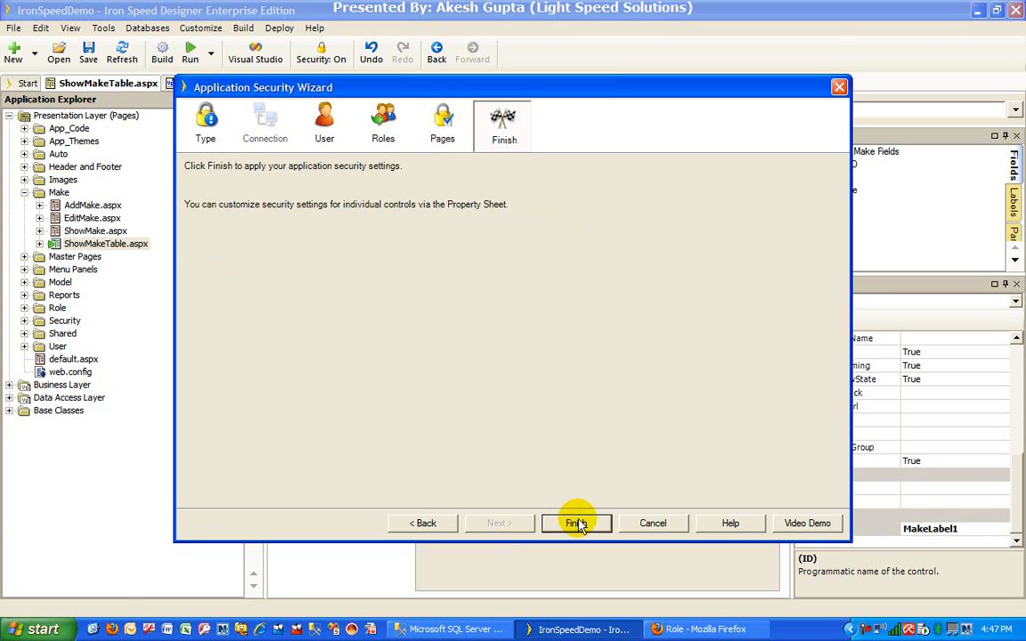
{"action": "left_click", "coordinate": [577, 523]}
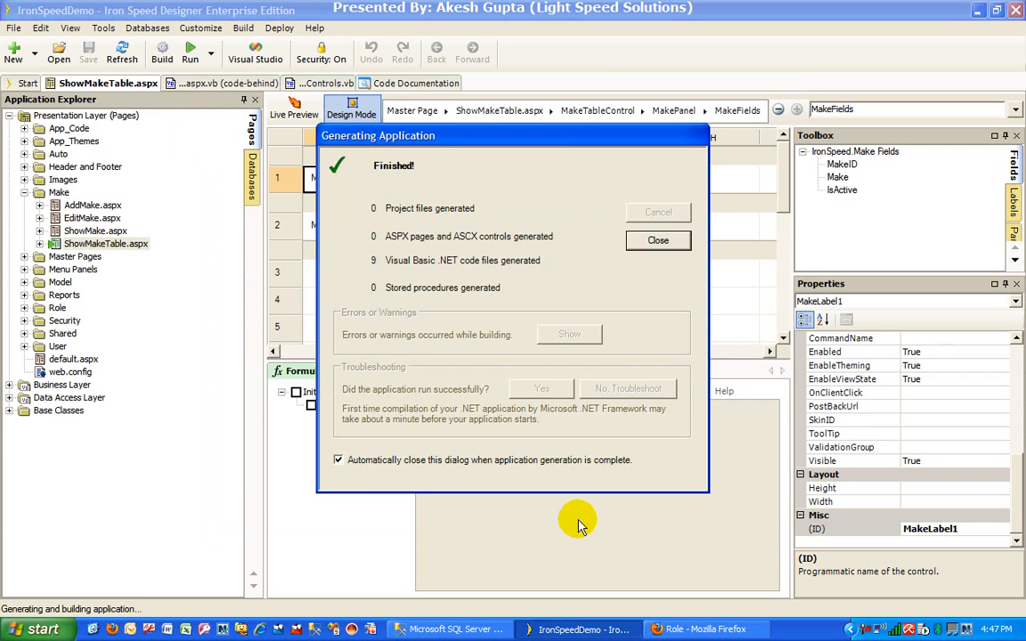
{"action": "left_click", "coordinate": [657, 241]}
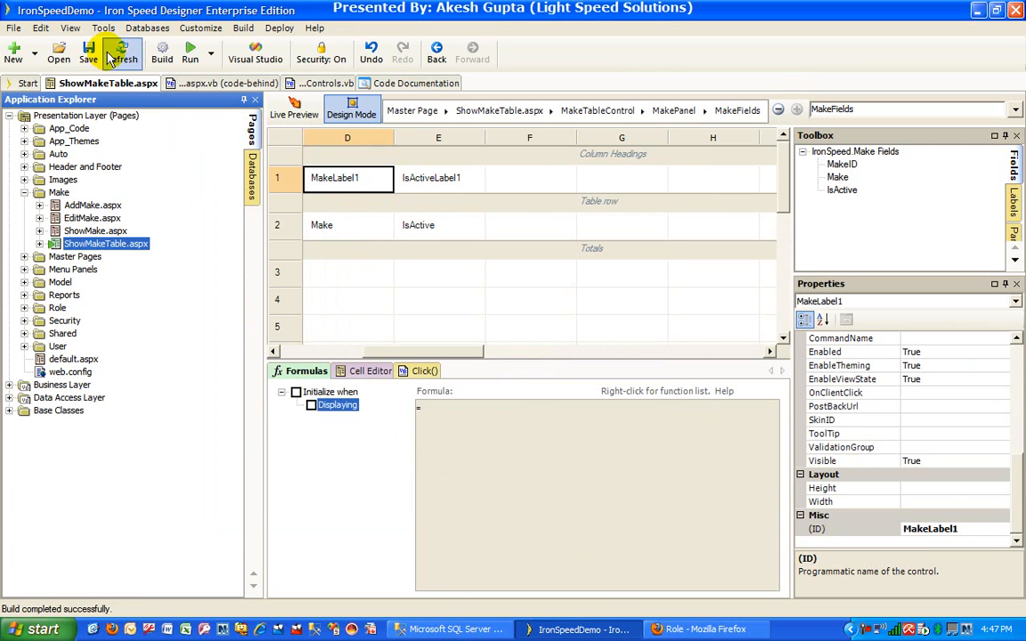
{"action": "left_click", "coordinate": [103, 28]}
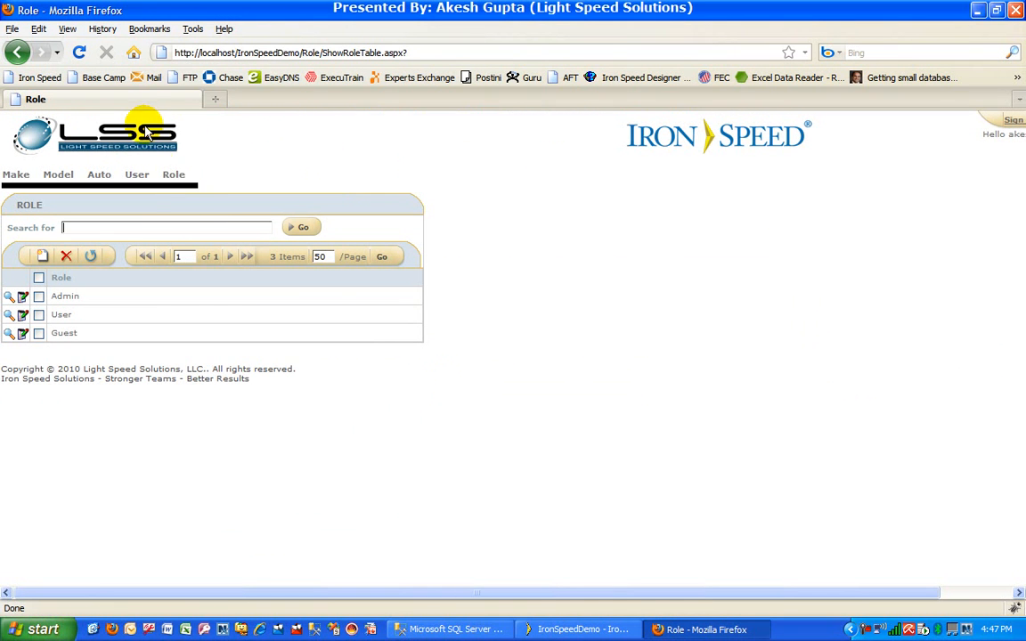
Sign out of the administrator account and sign in as the non-admin user johndoe.
{"action": "left_click", "coordinate": [1012, 121]}
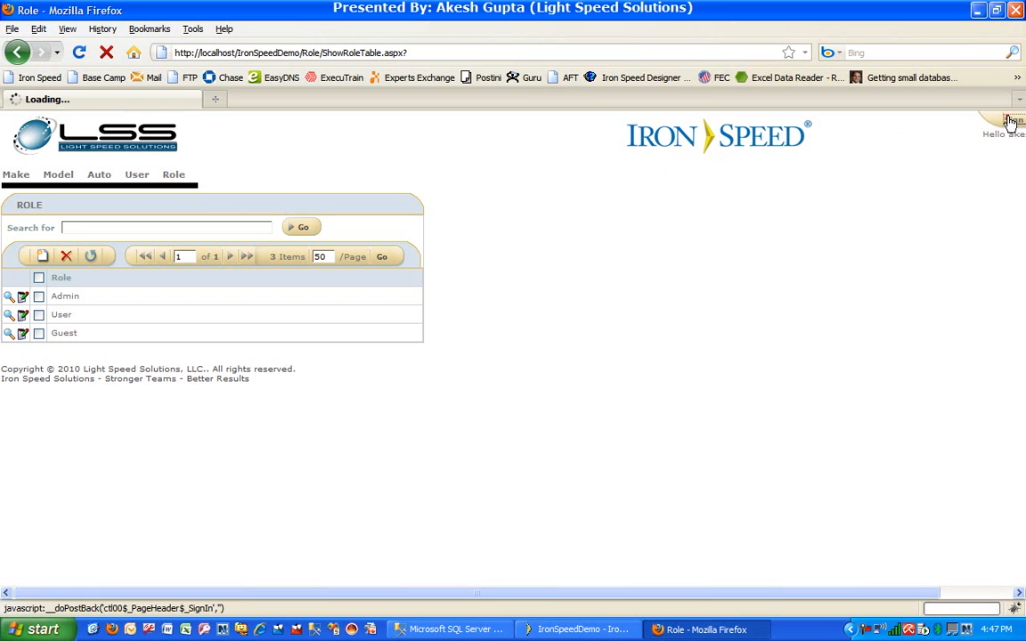
{"action": "left_click", "coordinate": [1012, 121]}
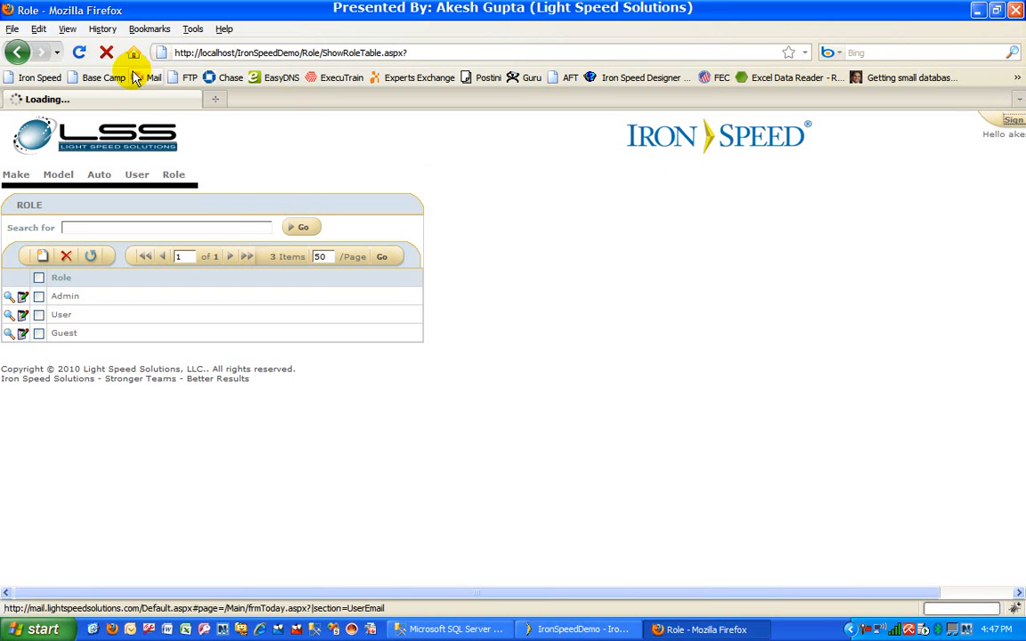
{"action": "left_click", "coordinate": [79, 51]}
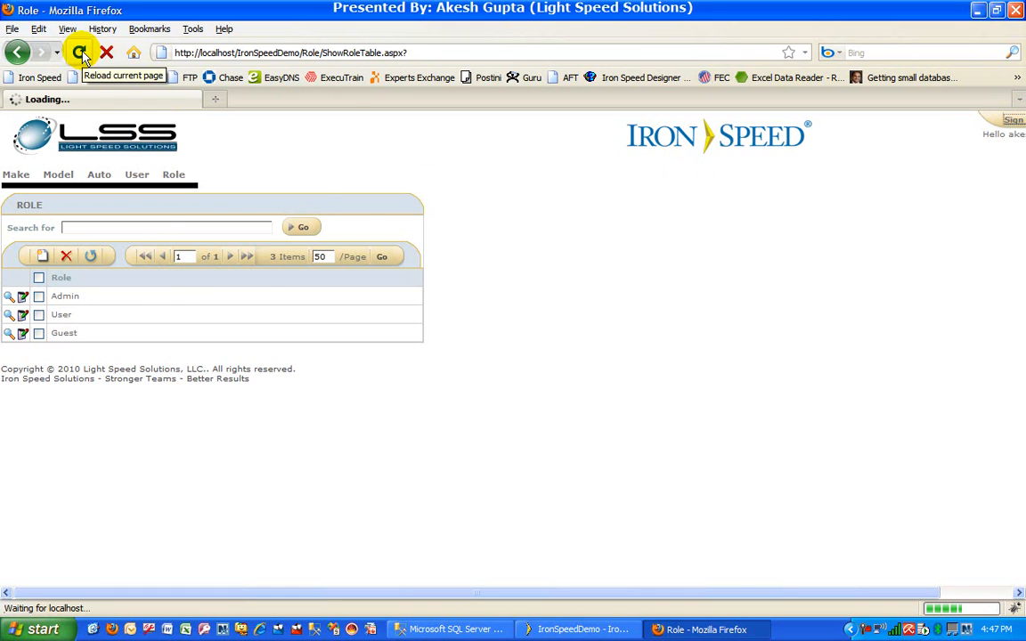
{"action": "left_click", "coordinate": [114, 246]}
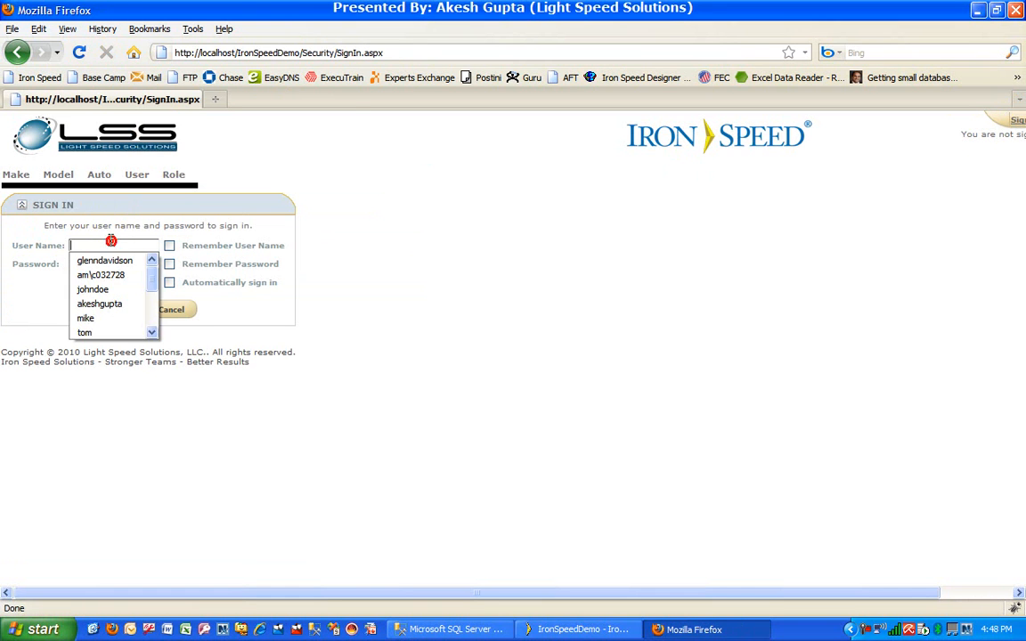
{"action": "left_click", "coordinate": [92, 288]}
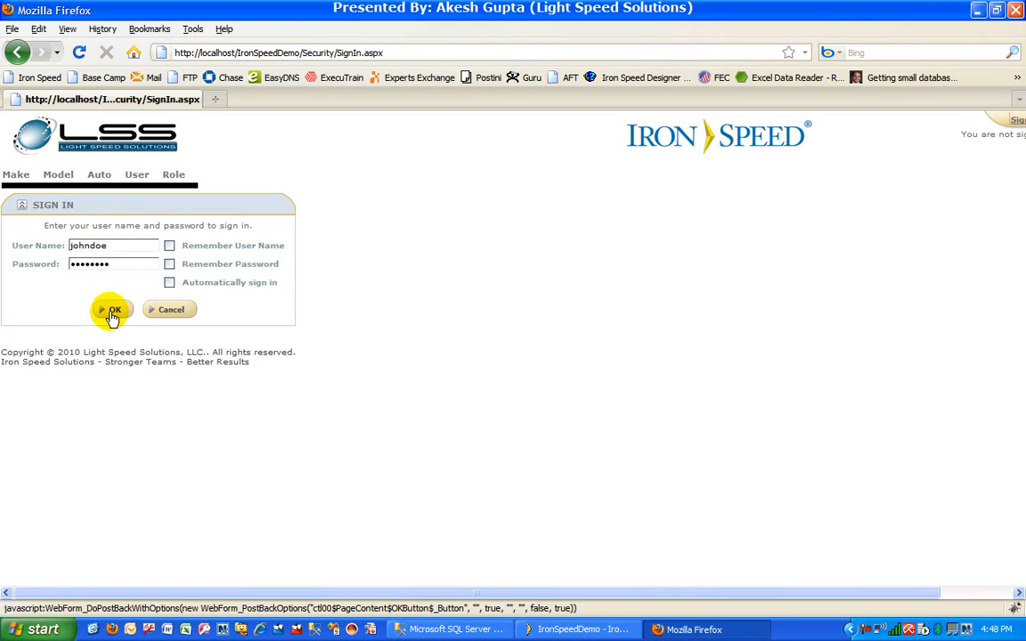
{"action": "left_click", "coordinate": [110, 310]}
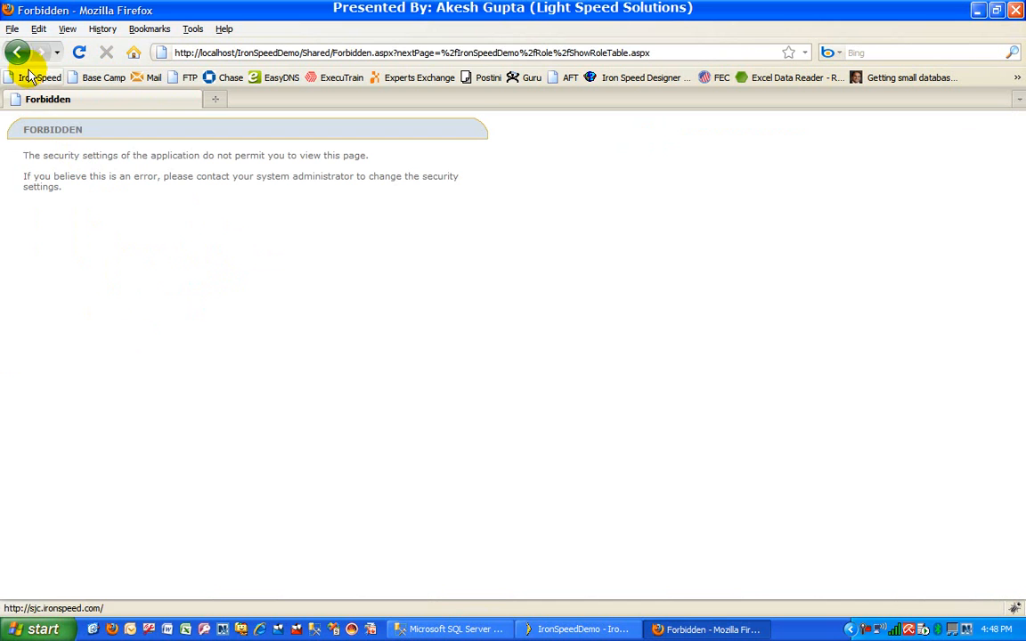
As johndoe, hit the Forbidden Role page, then check the User menu and Make table toolbar.
{"action": "left_click", "coordinate": [18, 52]}
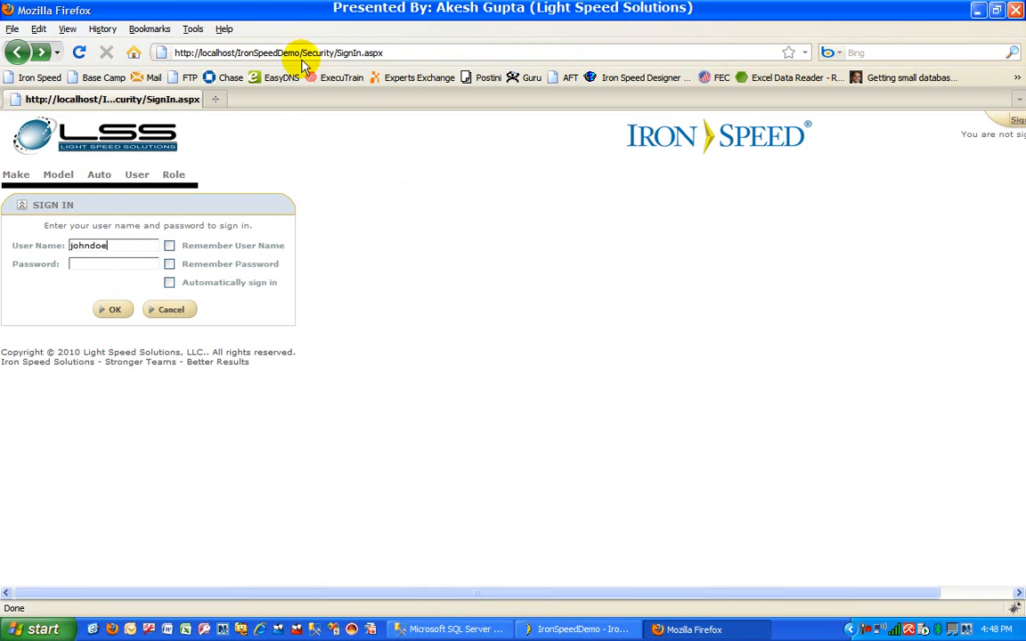
{"action": "left_click", "coordinate": [14, 175]}
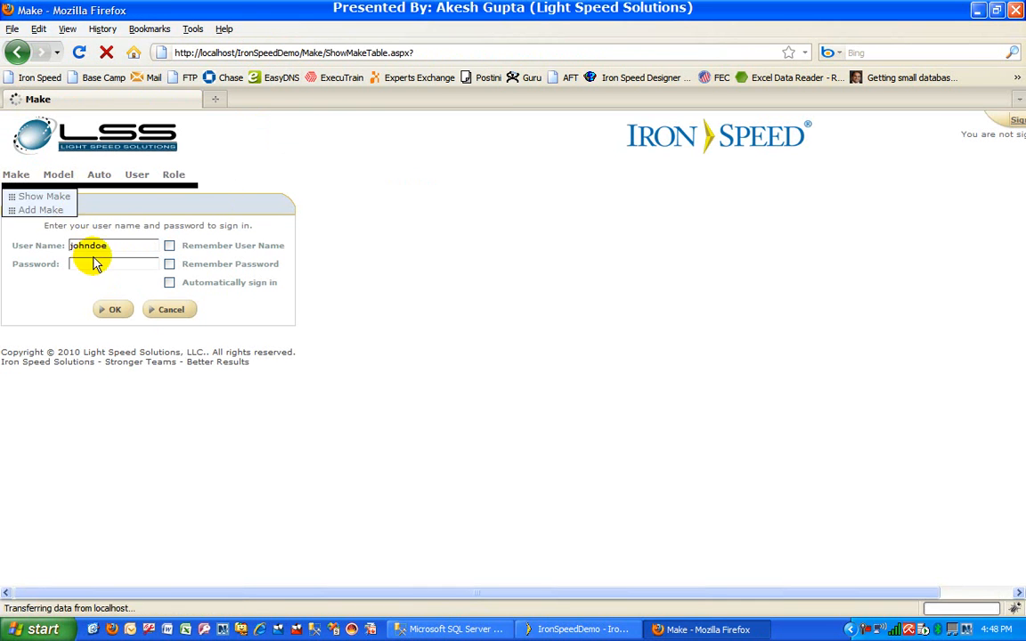
{"action": "left_click", "coordinate": [114, 310]}
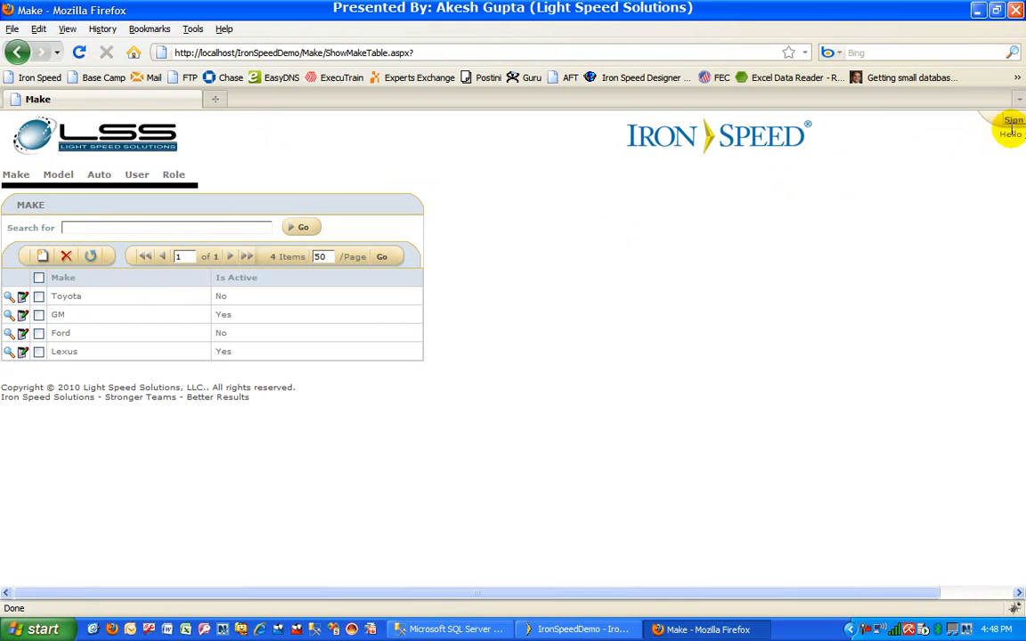
{"action": "left_click", "coordinate": [136, 175]}
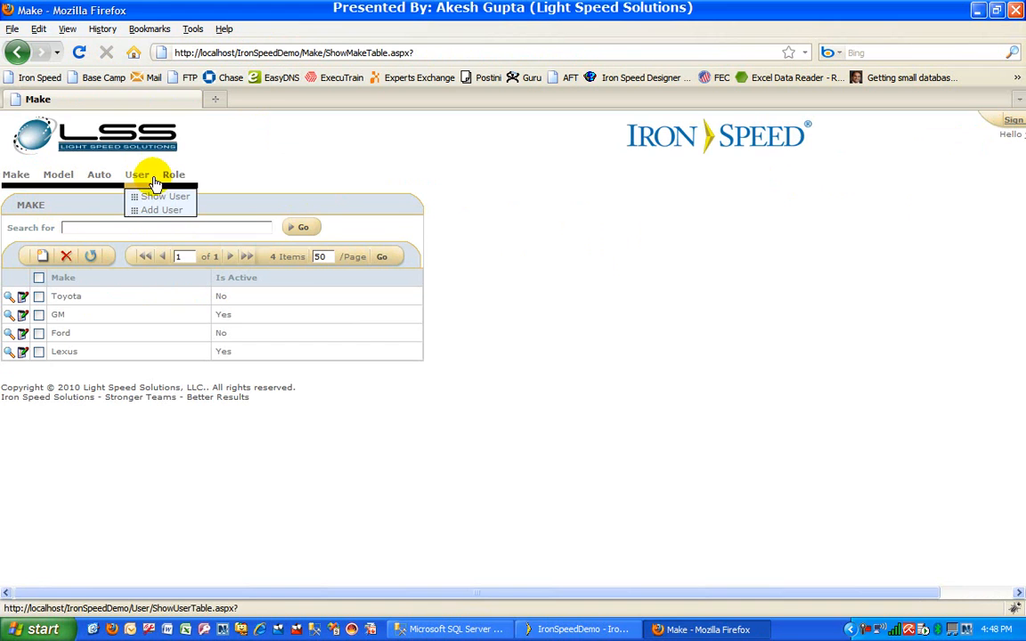
{"action": "left_click", "coordinate": [165, 196]}
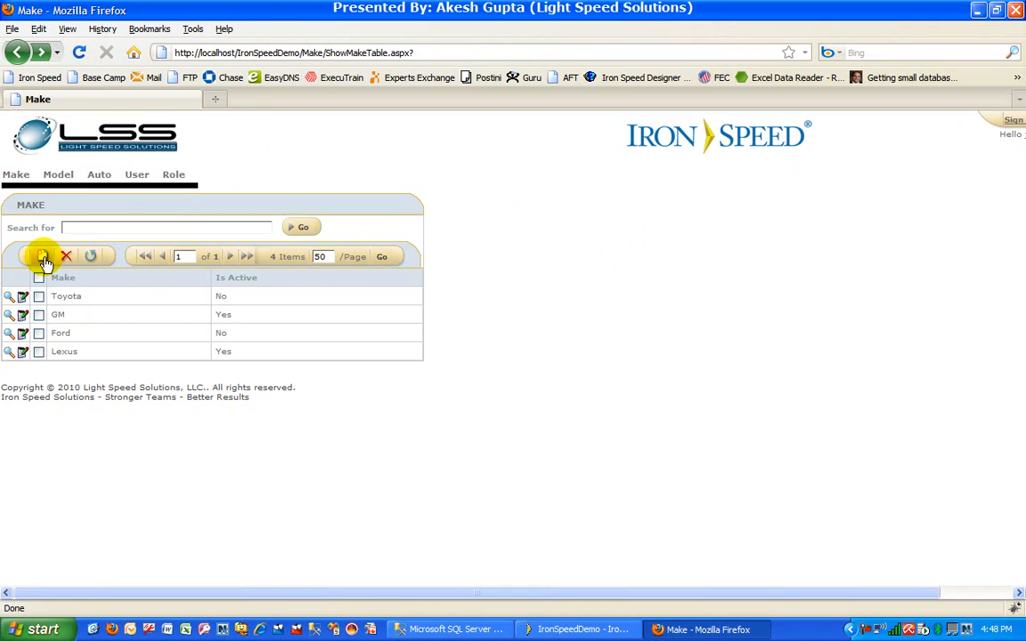
{"action": "left_click", "coordinate": [42, 256]}
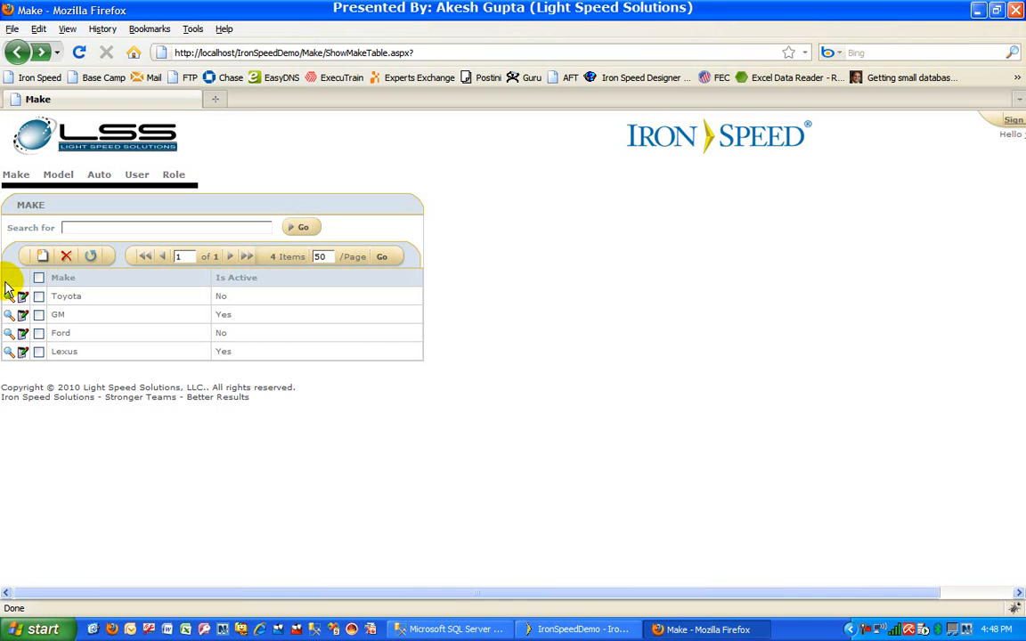
{"action": "mouse_move", "coordinate": [577, 631]}
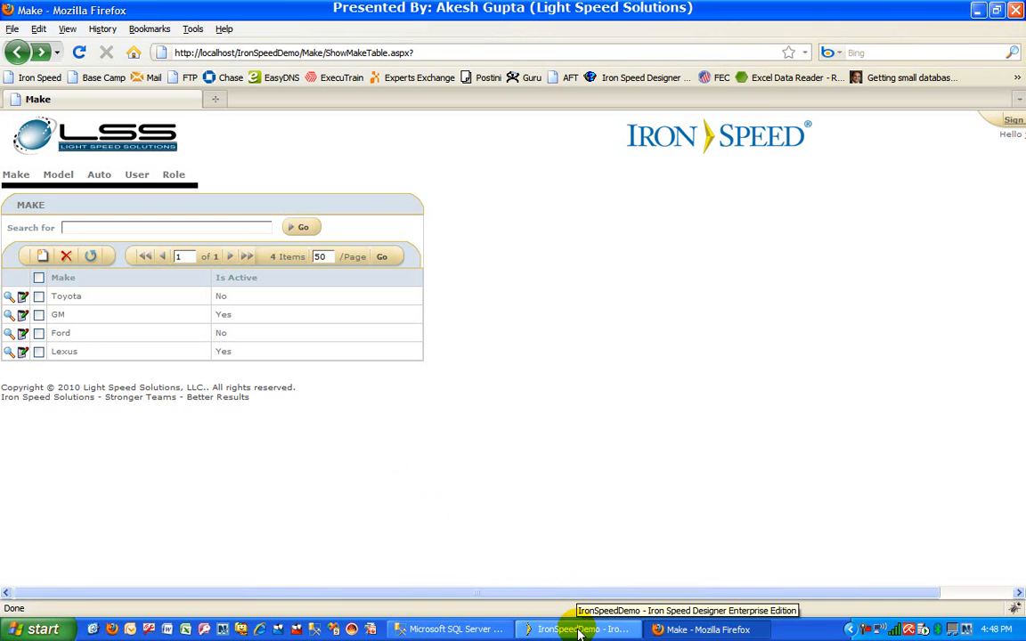
In Menu.ascx, bring up Configure Menu for the MenuRegion cell.
{"action": "left_click", "coordinate": [577, 631]}
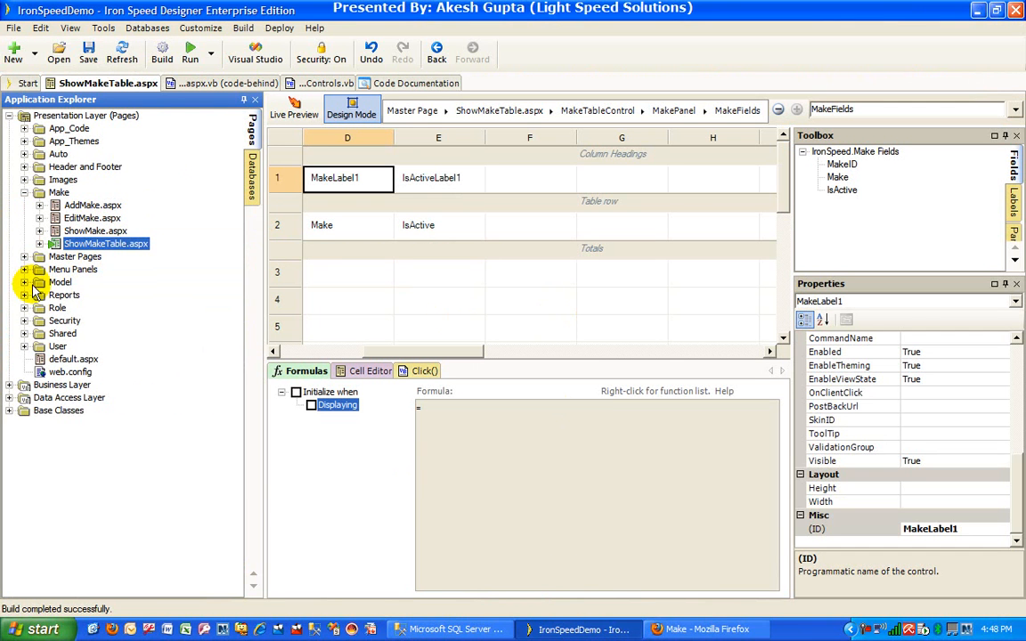
{"action": "mouse_move", "coordinate": [573, 285]}
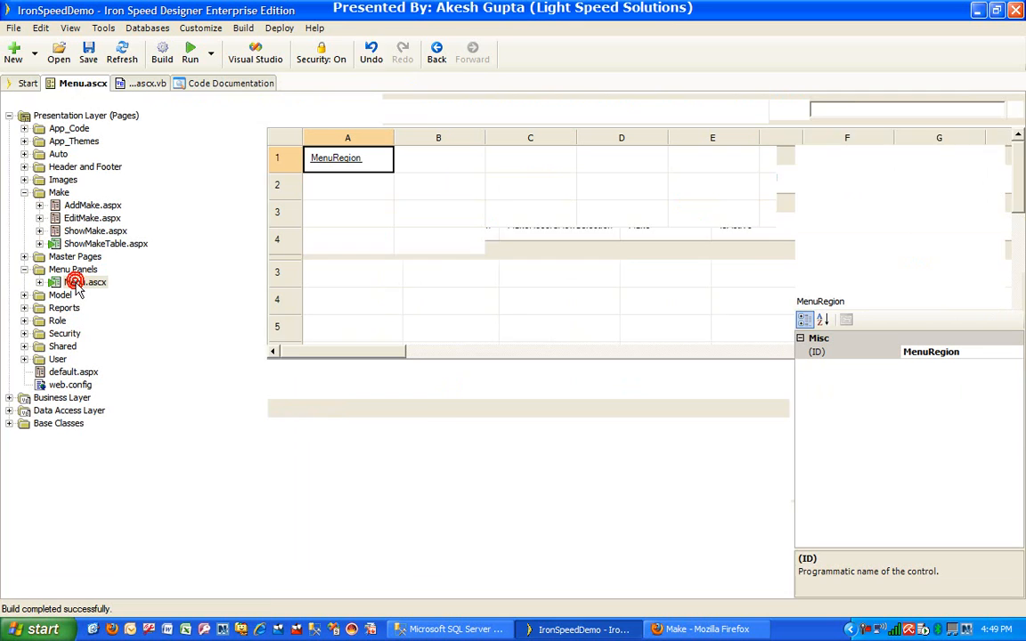
{"action": "right_click", "coordinate": [347, 157]}
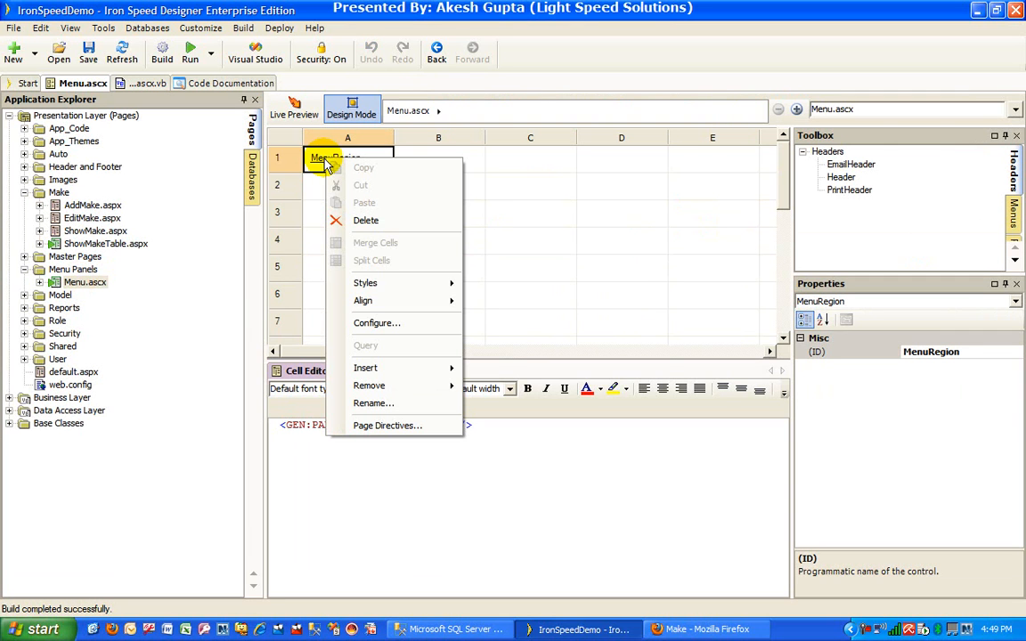
{"action": "mouse_move", "coordinate": [377, 322]}
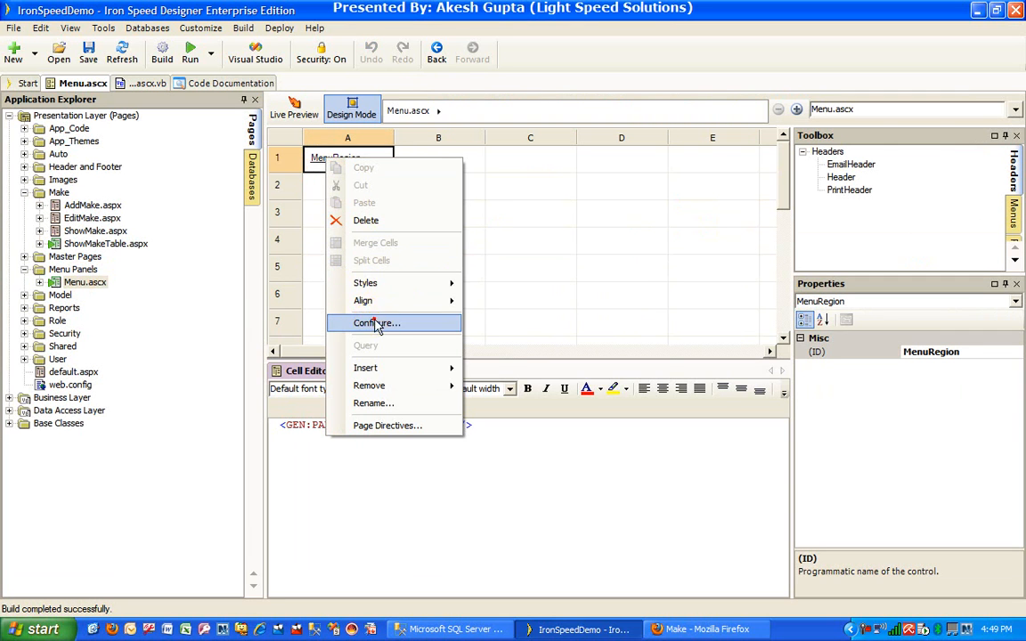
{"action": "left_click", "coordinate": [378, 322]}
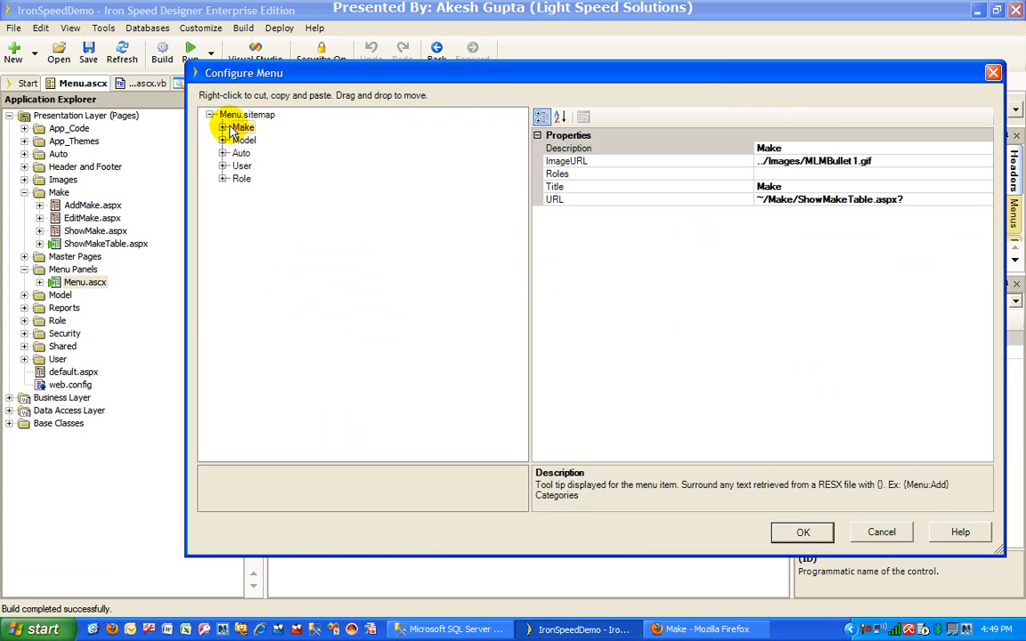
Set Add Make to Any of these roles with only Admin ticked, then review Show Make.
{"action": "left_click", "coordinate": [264, 153]}
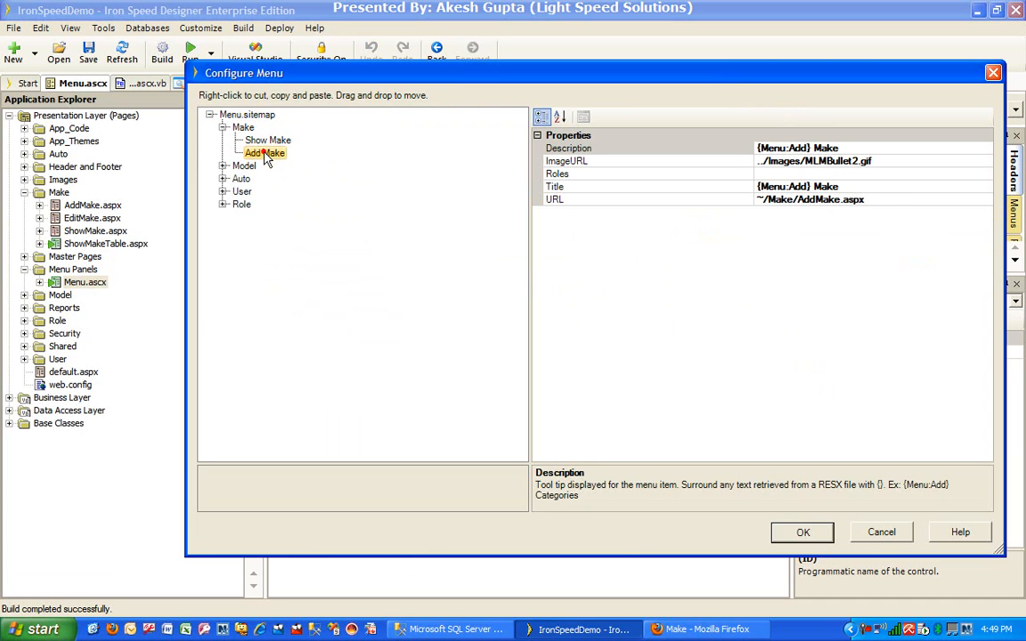
{"action": "left_click", "coordinate": [987, 174]}
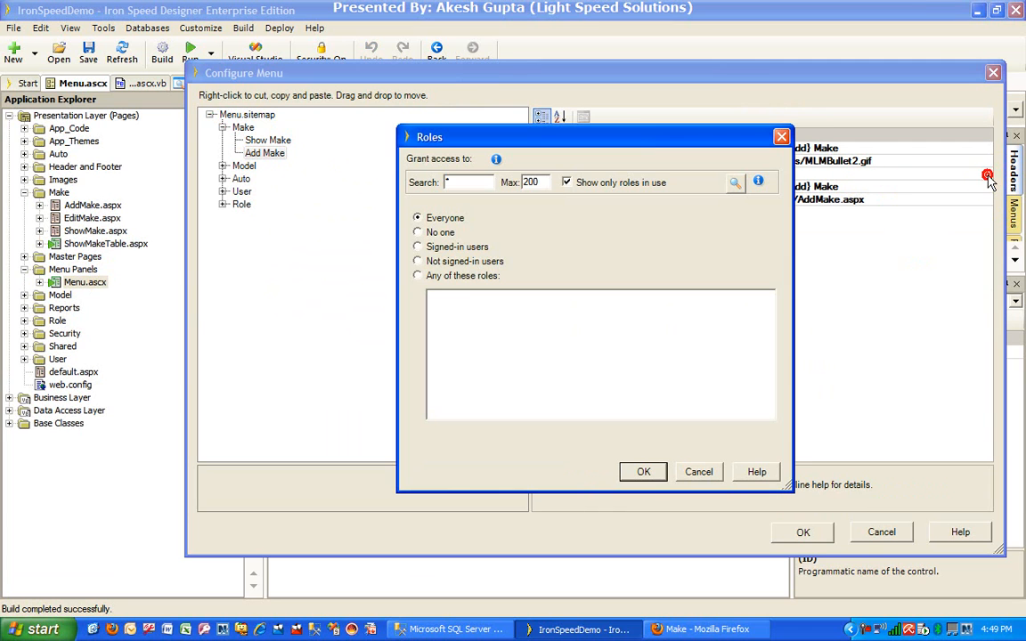
{"action": "left_click", "coordinate": [416, 275]}
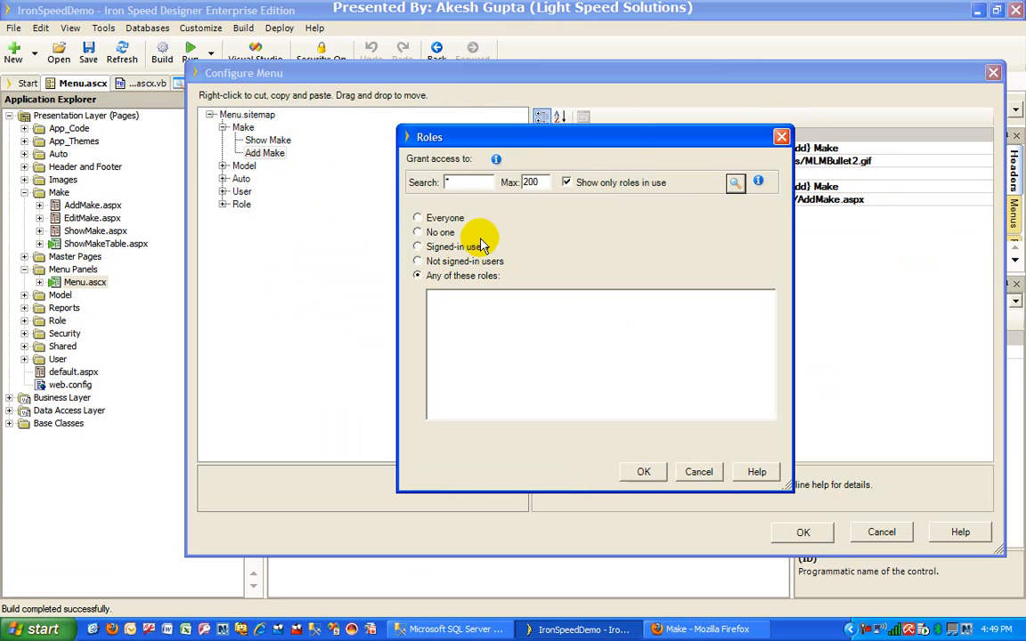
{"action": "left_click", "coordinate": [567, 181]}
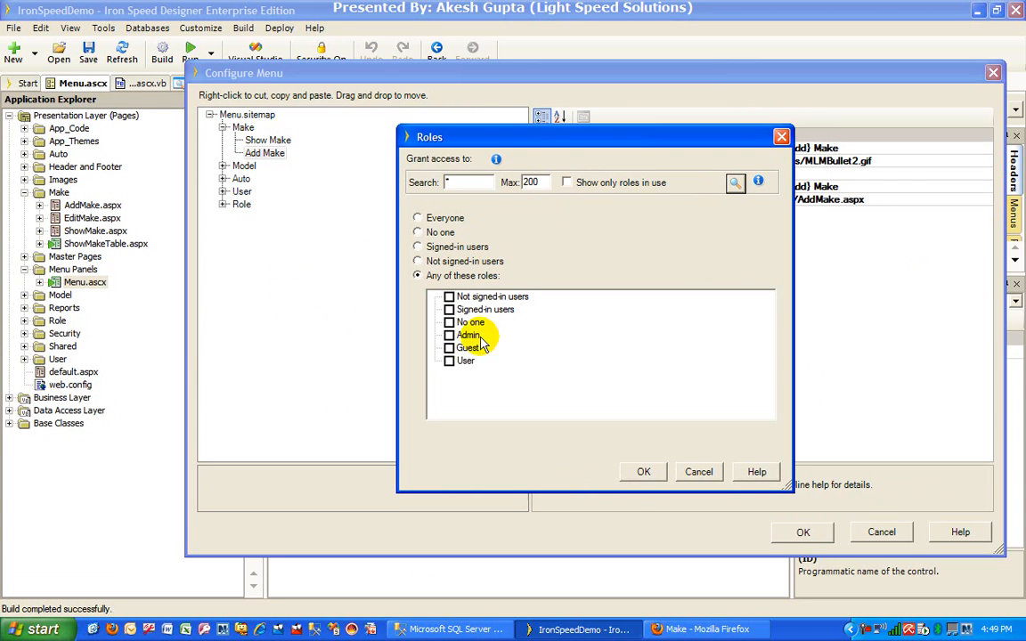
{"action": "left_click", "coordinate": [449, 335]}
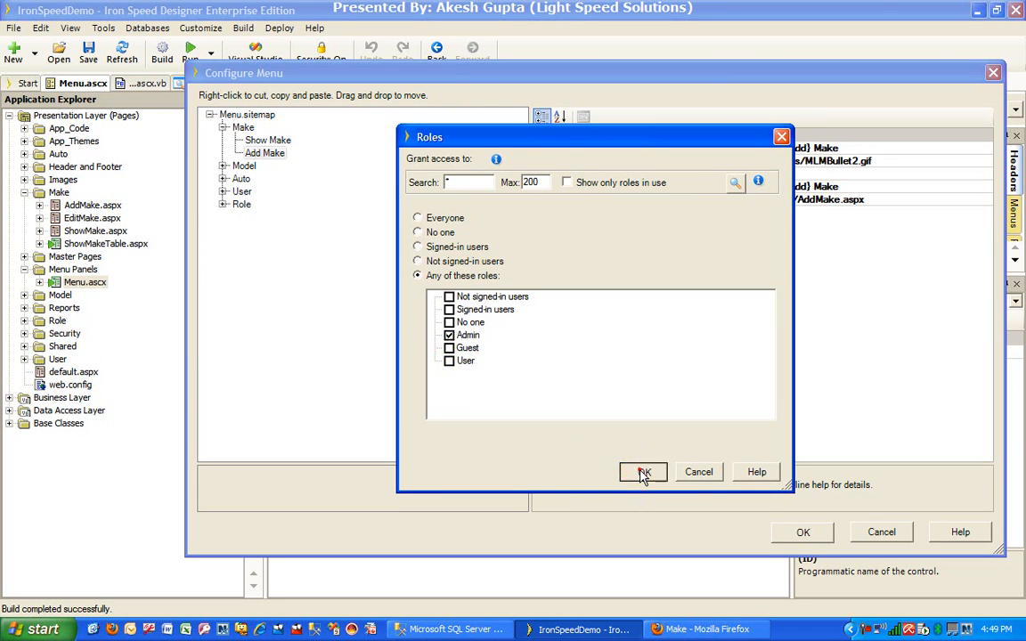
{"action": "left_click", "coordinate": [643, 472]}
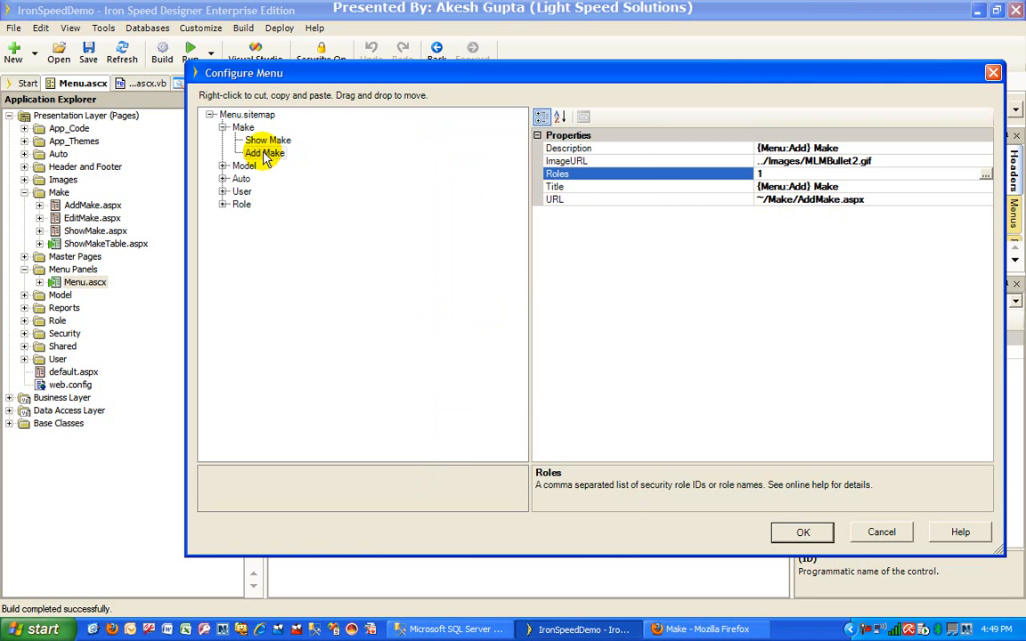
{"action": "mouse_move", "coordinate": [384, 149]}
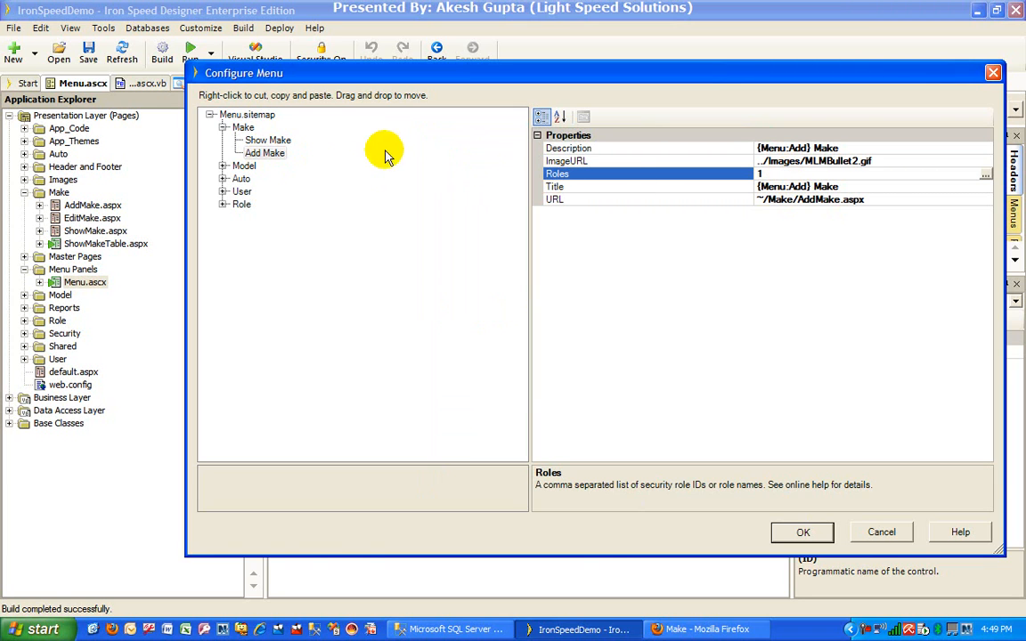
{"action": "left_click", "coordinate": [267, 139]}
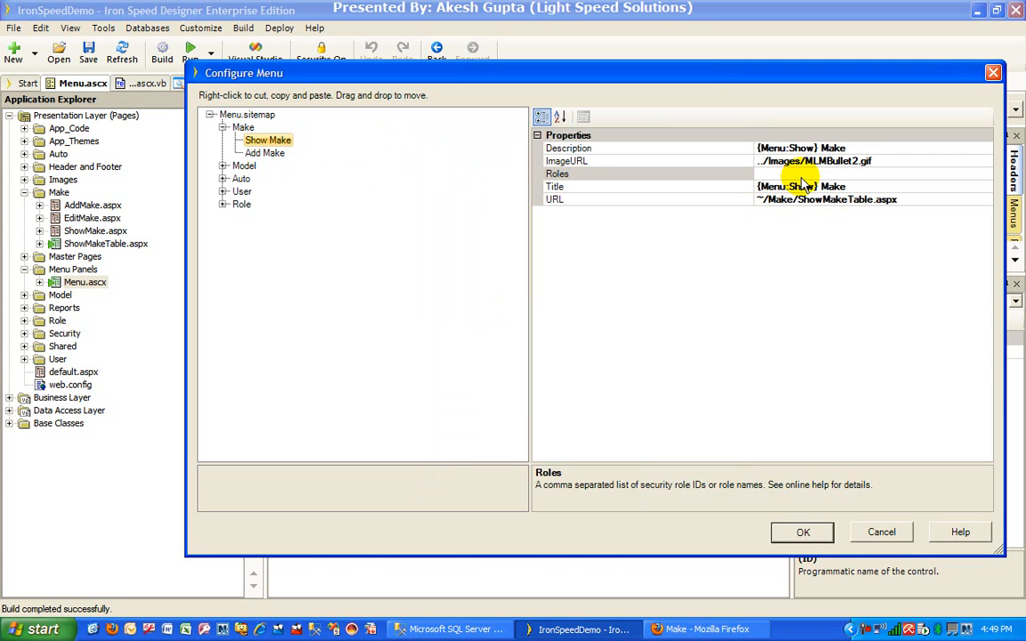
{"action": "mouse_move", "coordinate": [267, 210]}
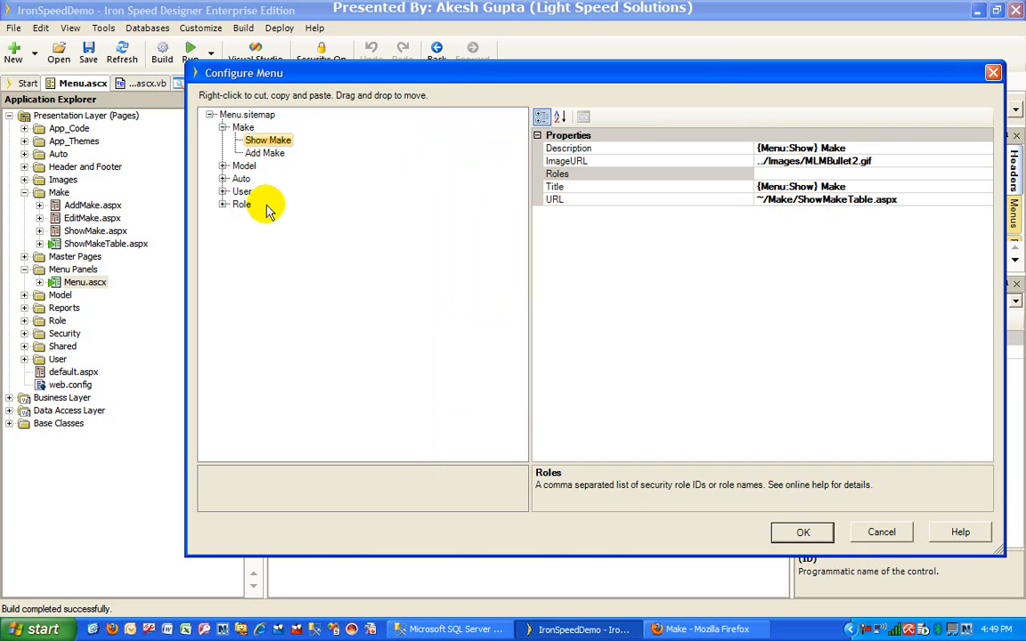
Limit the User menu item to the Admin role via Any of these roles.
{"action": "left_click", "coordinate": [242, 193]}
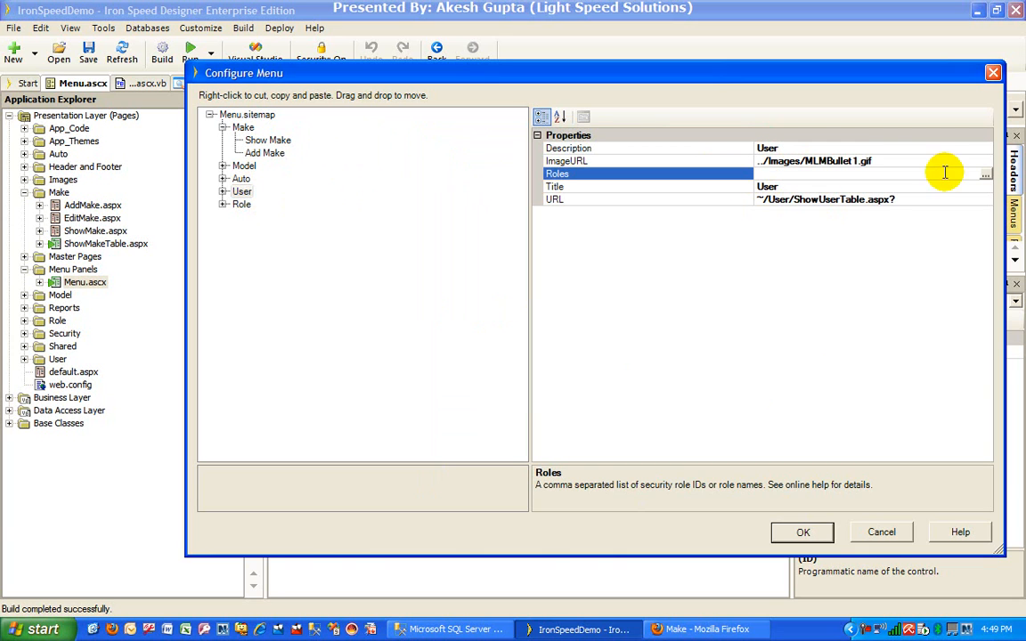
{"action": "left_click", "coordinate": [985, 174]}
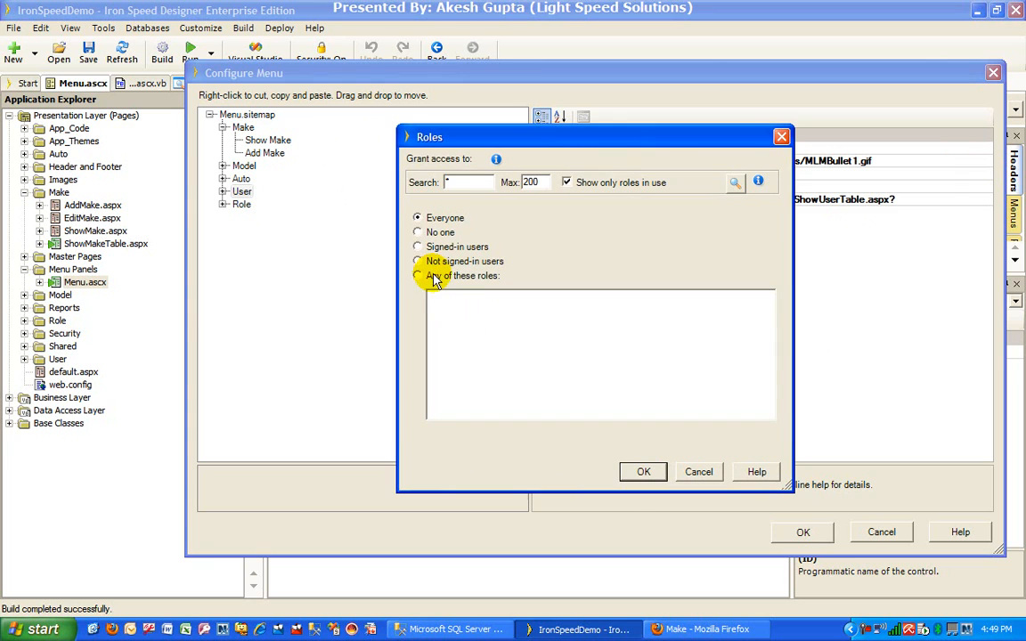
{"action": "left_click", "coordinate": [417, 274]}
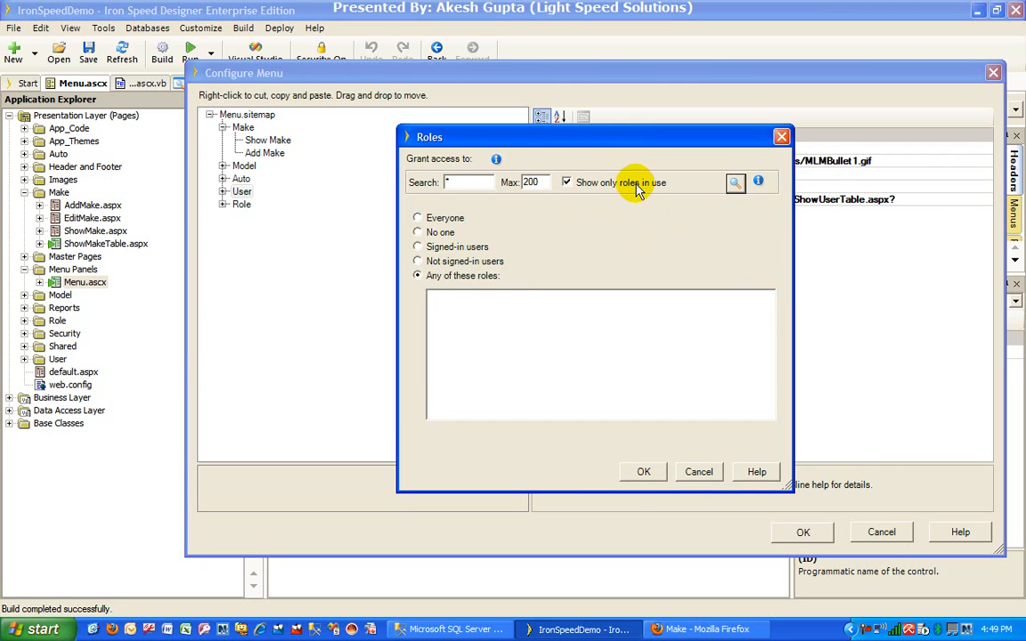
{"action": "left_click", "coordinate": [566, 182]}
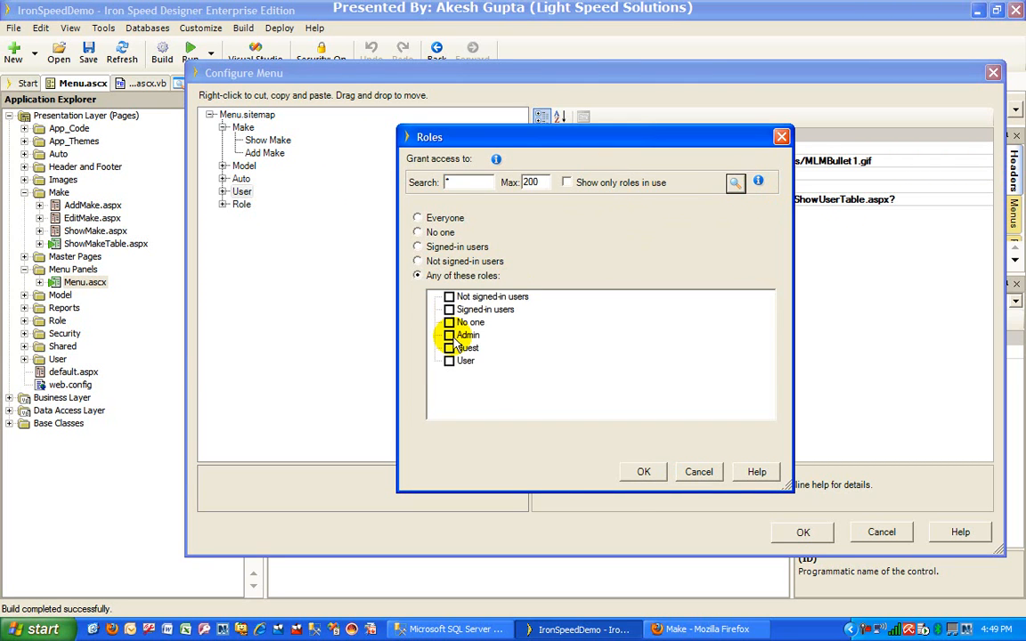
{"action": "left_click", "coordinate": [642, 470]}
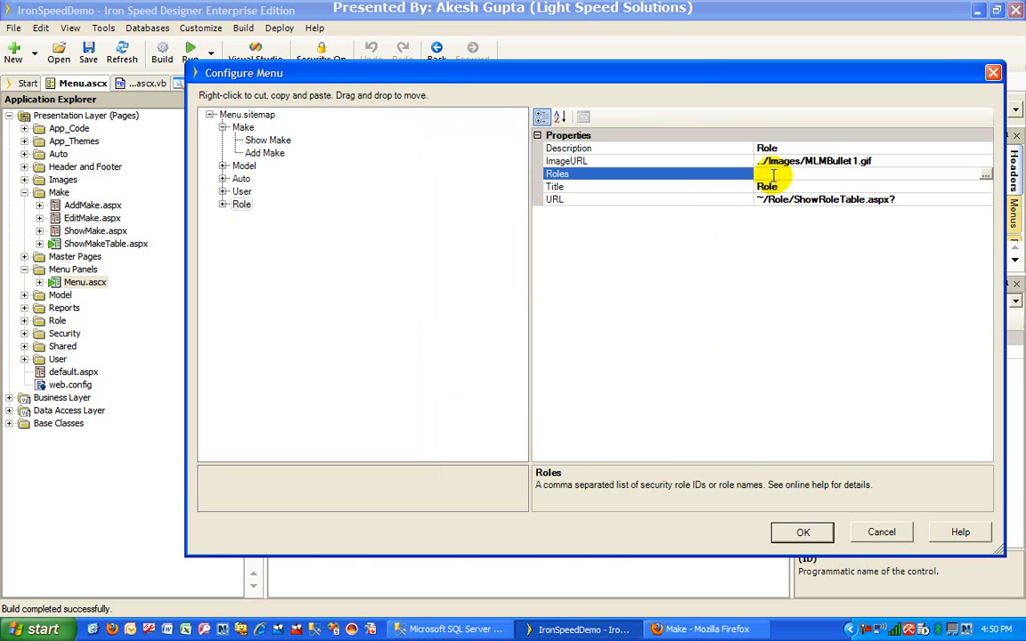
Limit the Role menu item to the Admin role the same way and review the result.
{"action": "left_click", "coordinate": [985, 175]}
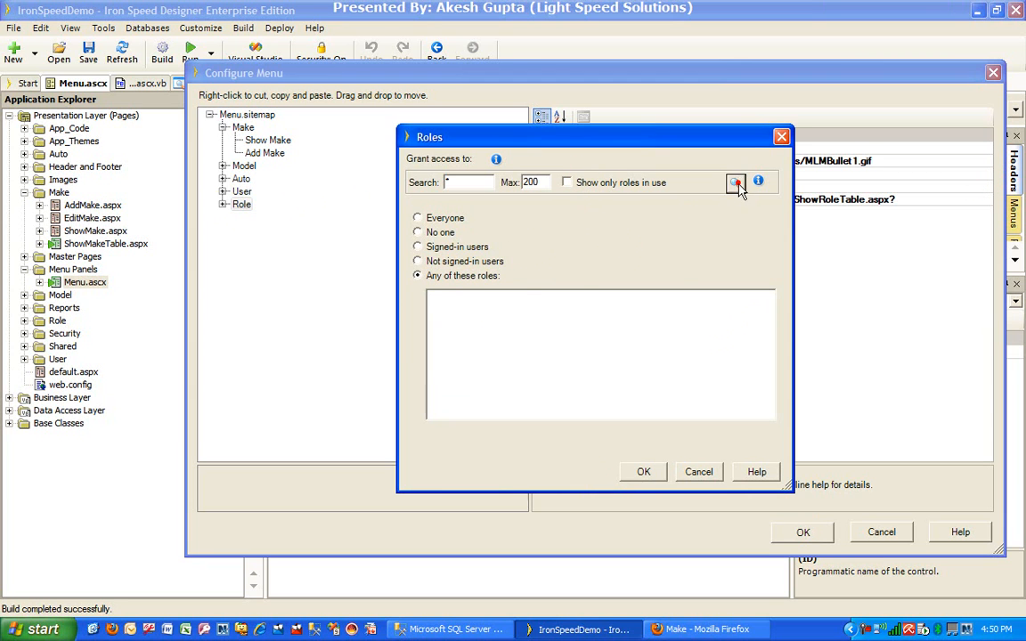
{"action": "left_click", "coordinate": [734, 182]}
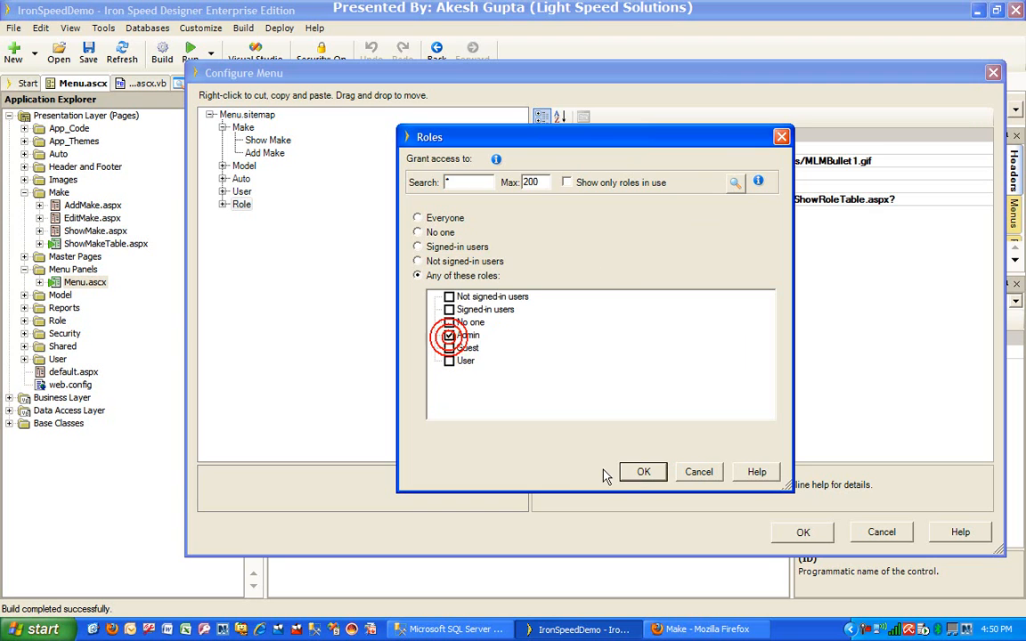
{"action": "left_click", "coordinate": [642, 472]}
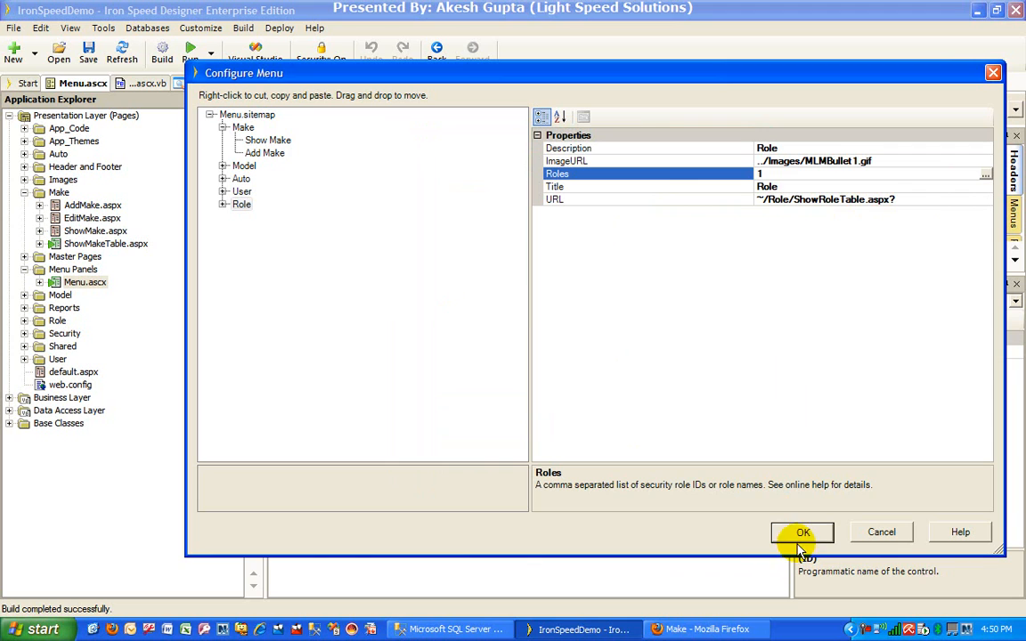
{"action": "left_click", "coordinate": [264, 154]}
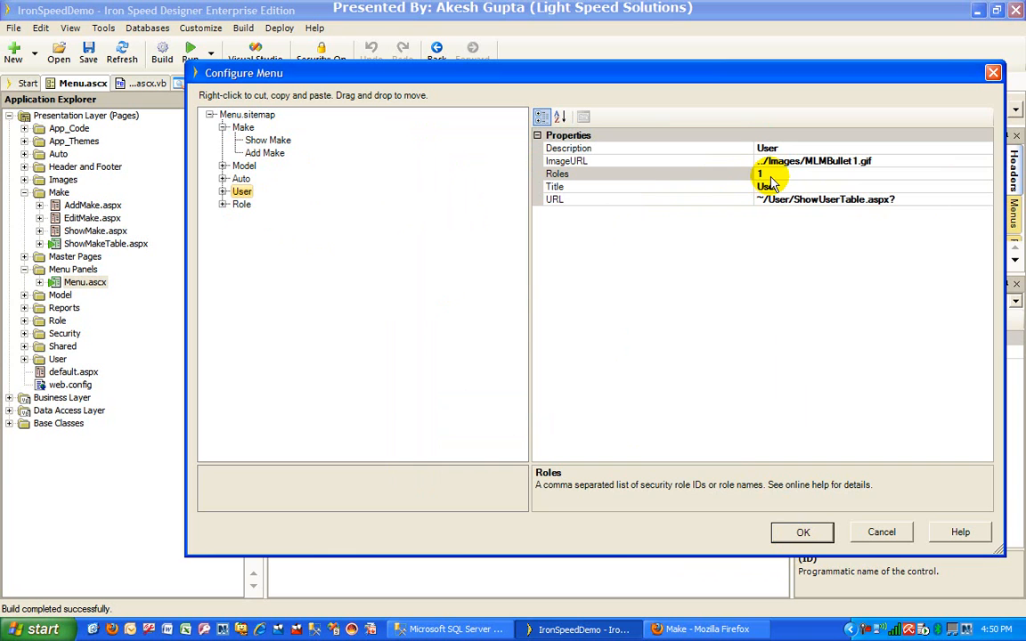
Confirm the Configure Menu dialog, returning to the Menu.ascx design page.
{"action": "left_click", "coordinate": [802, 531]}
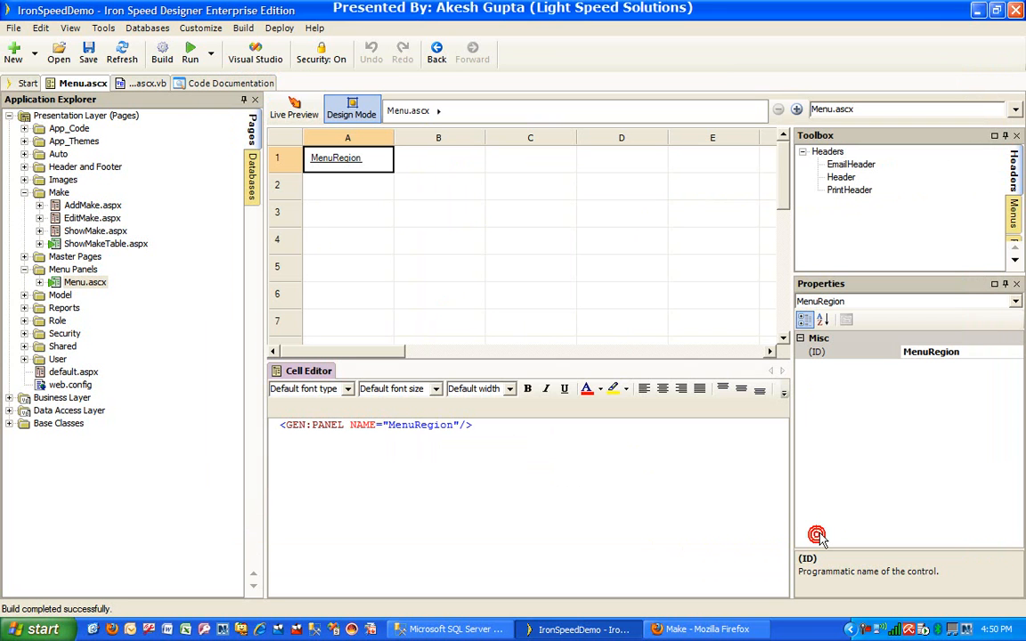
{"action": "mouse_move", "coordinate": [817, 535]}
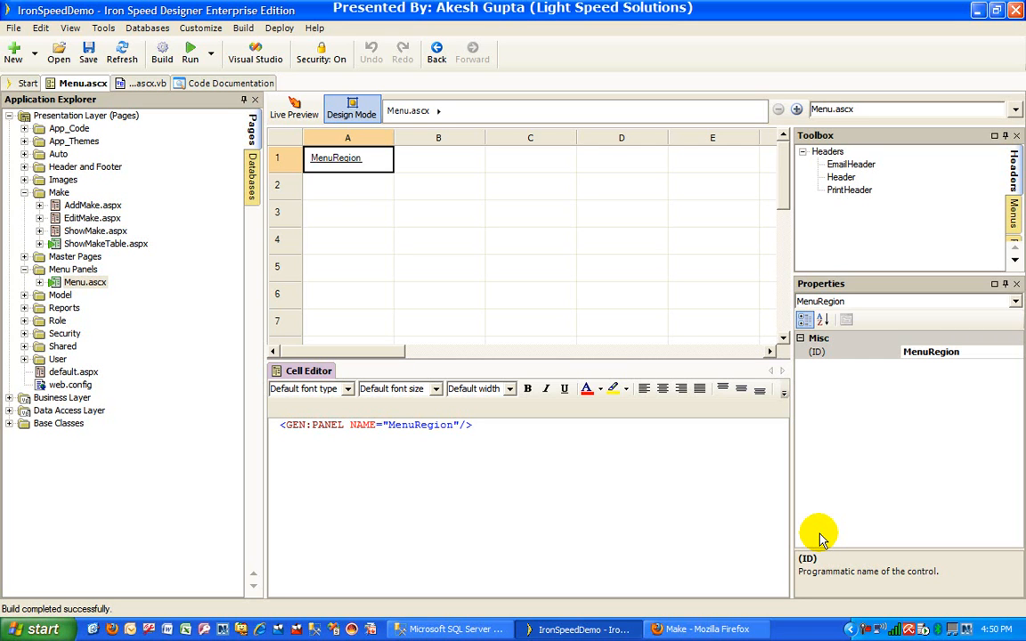
{"action": "mouse_move", "coordinate": [805, 534]}
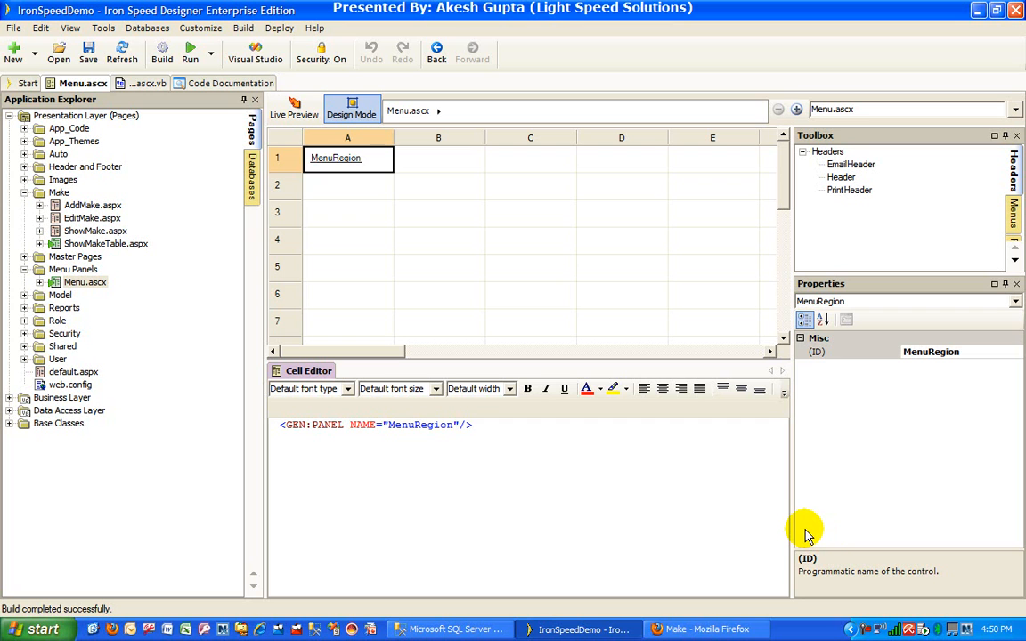
{"action": "mouse_move", "coordinate": [282, 253]}
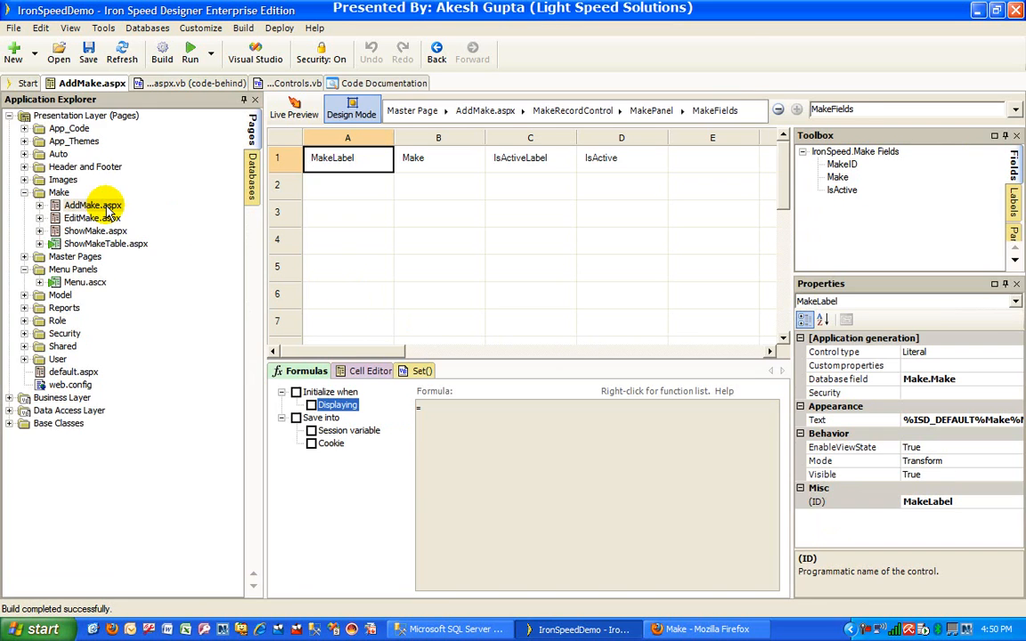
Open ShowMakeTable.aspx in design mode and select MakeNewButton under MakeButtons.
{"action": "left_click", "coordinate": [1015, 109]}
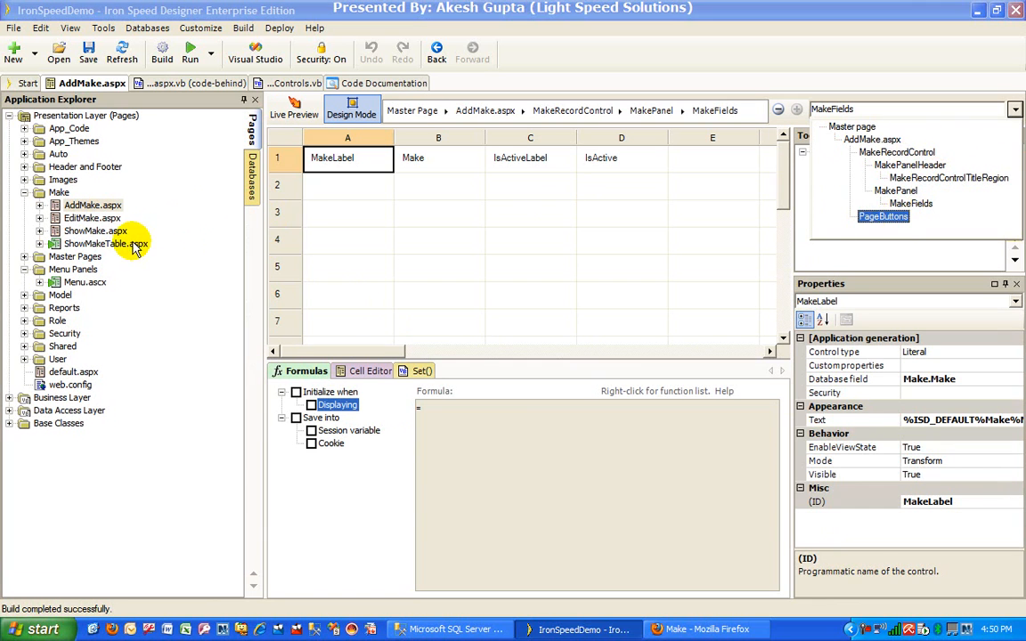
{"action": "double_click", "coordinate": [105, 242]}
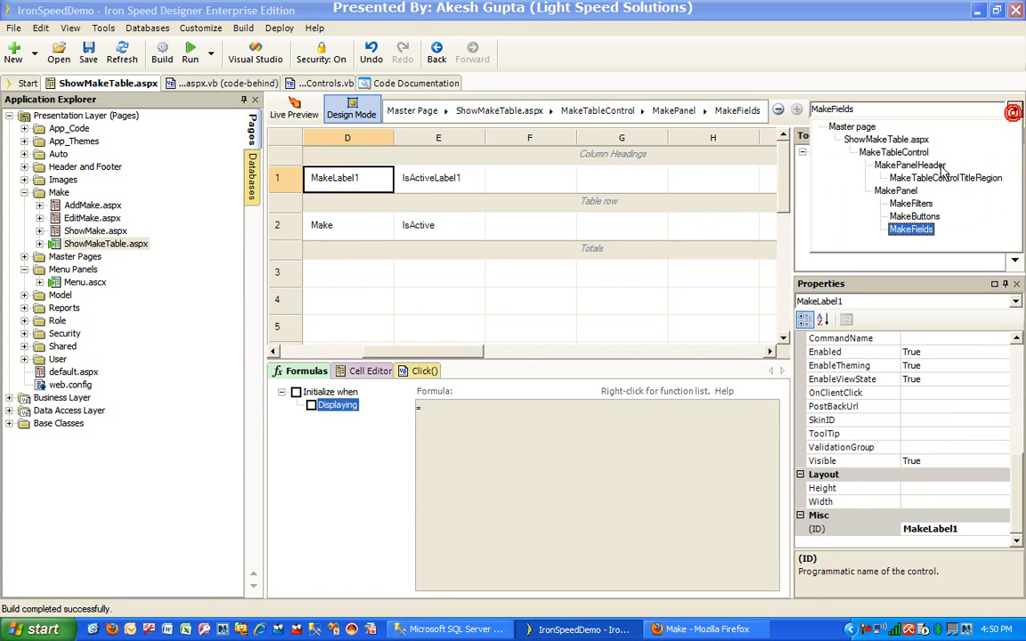
{"action": "left_click", "coordinate": [914, 216]}
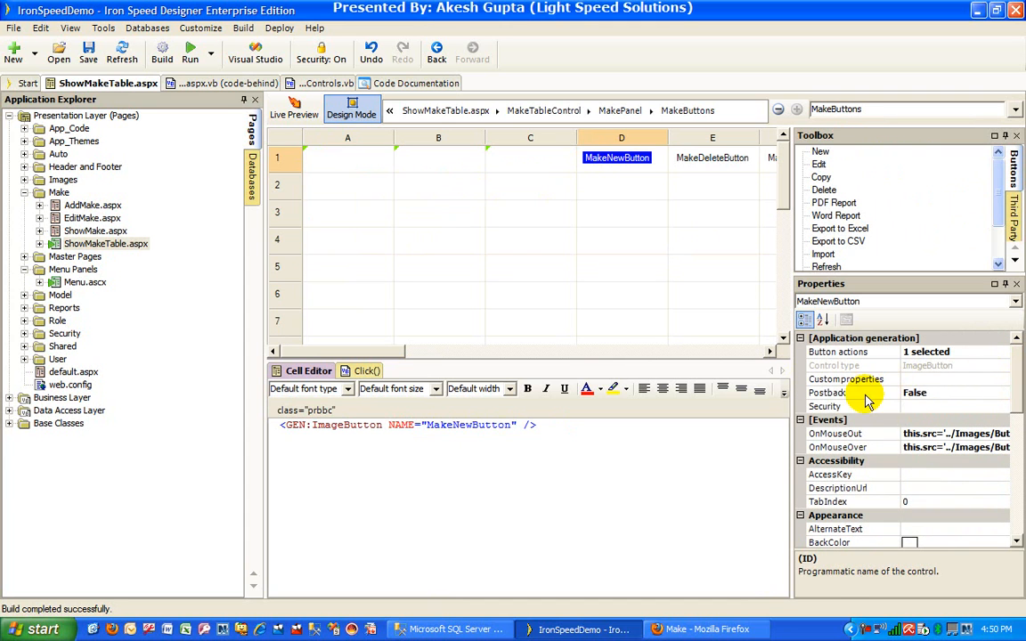
Limit MakeNewButton access to the Admin role (all roles listed) and rebuild the app.
{"action": "left_click", "coordinate": [851, 406]}
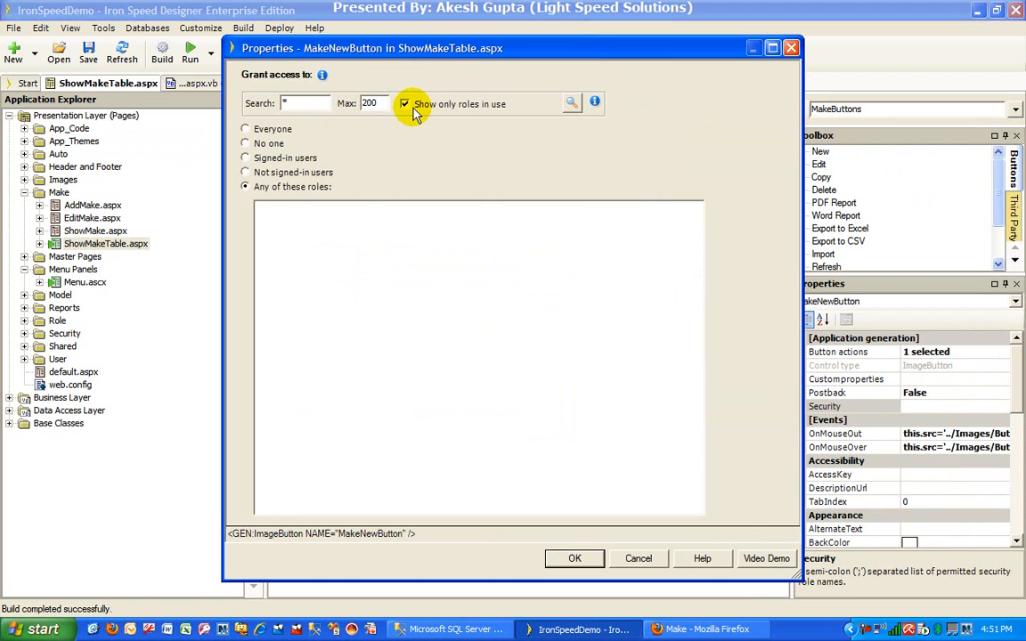
{"action": "left_click", "coordinate": [404, 104]}
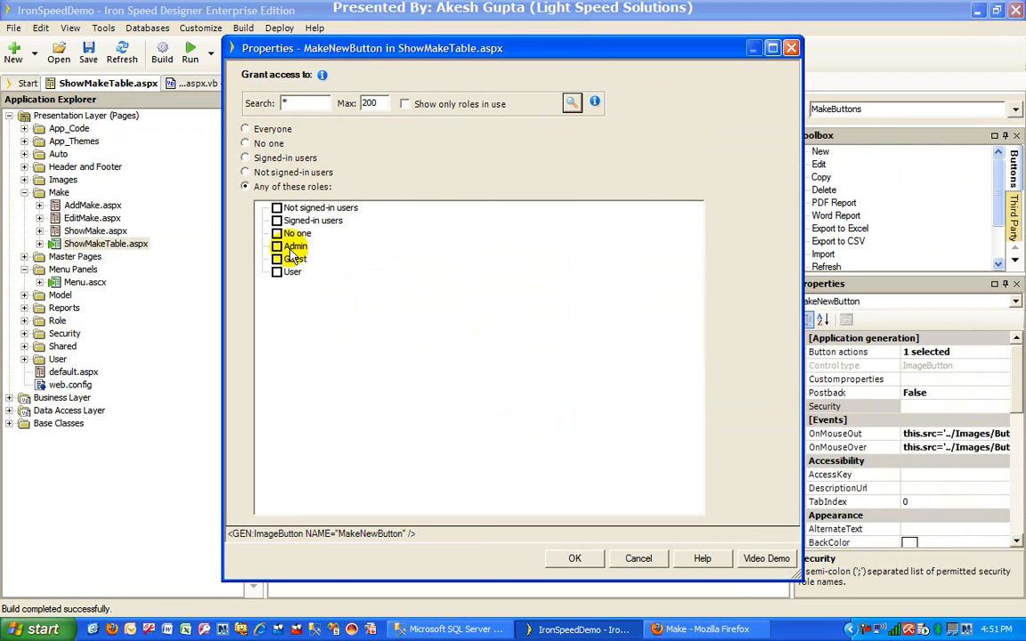
{"action": "left_click", "coordinate": [278, 246]}
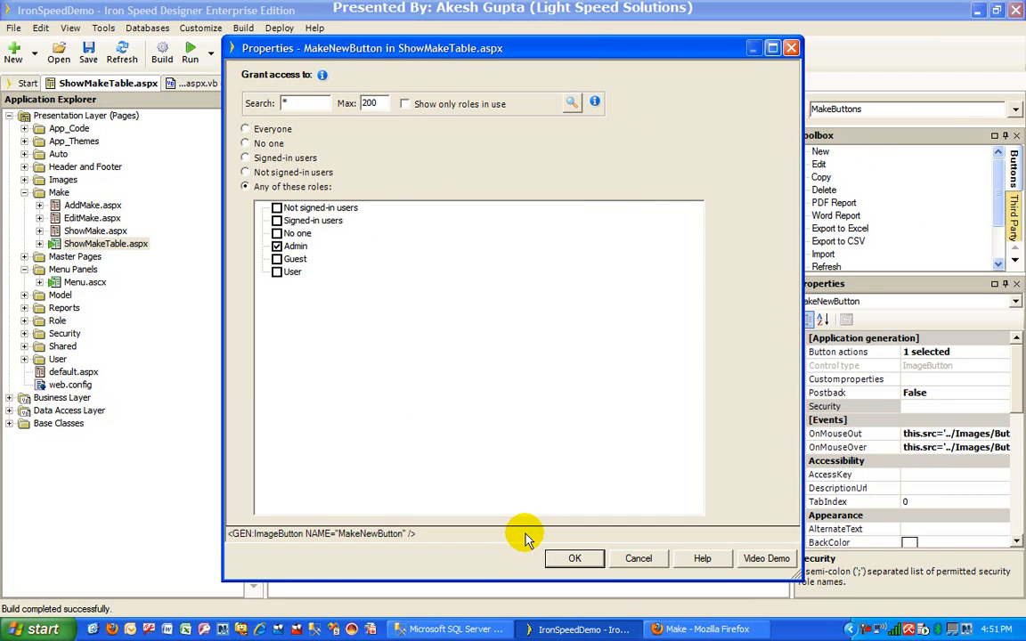
{"action": "left_click", "coordinate": [573, 560]}
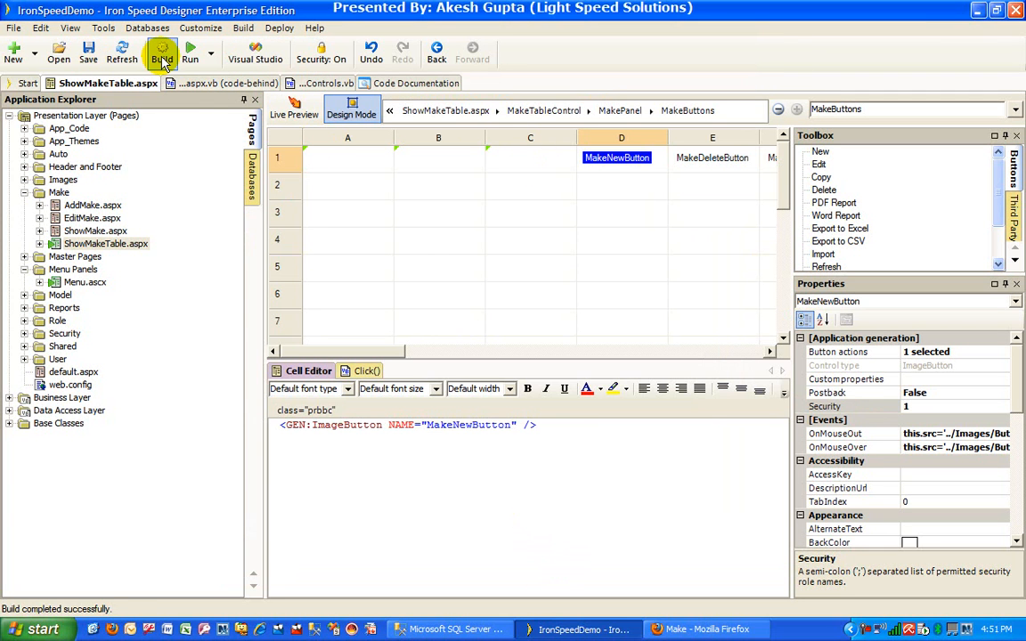
{"action": "left_click", "coordinate": [162, 52]}
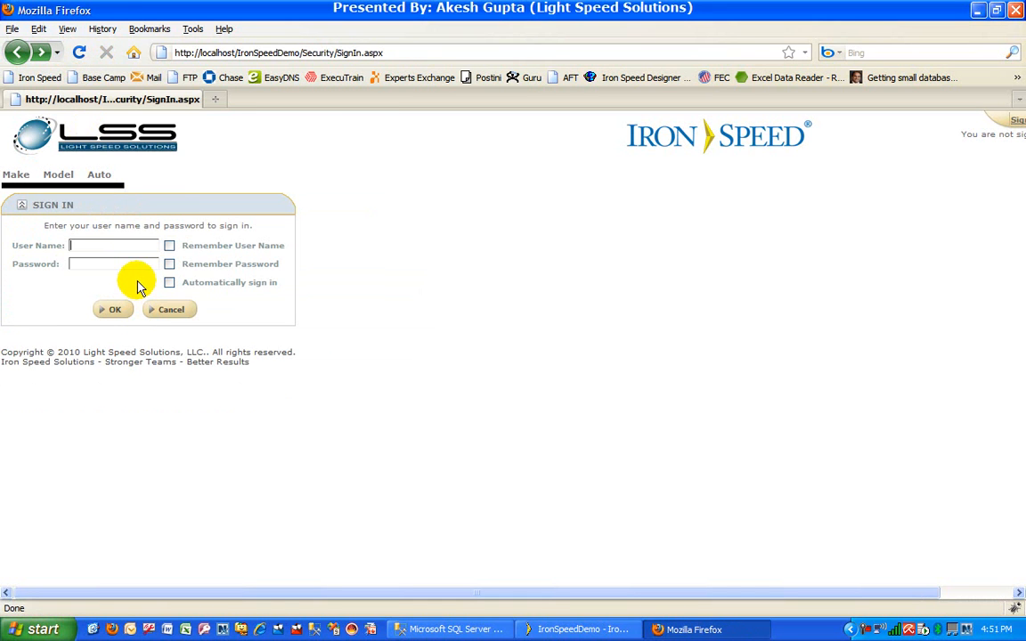
Sign in as the suggested admin user 'akes…', check the User menu, then sign out.
{"action": "type", "text": "akes"}
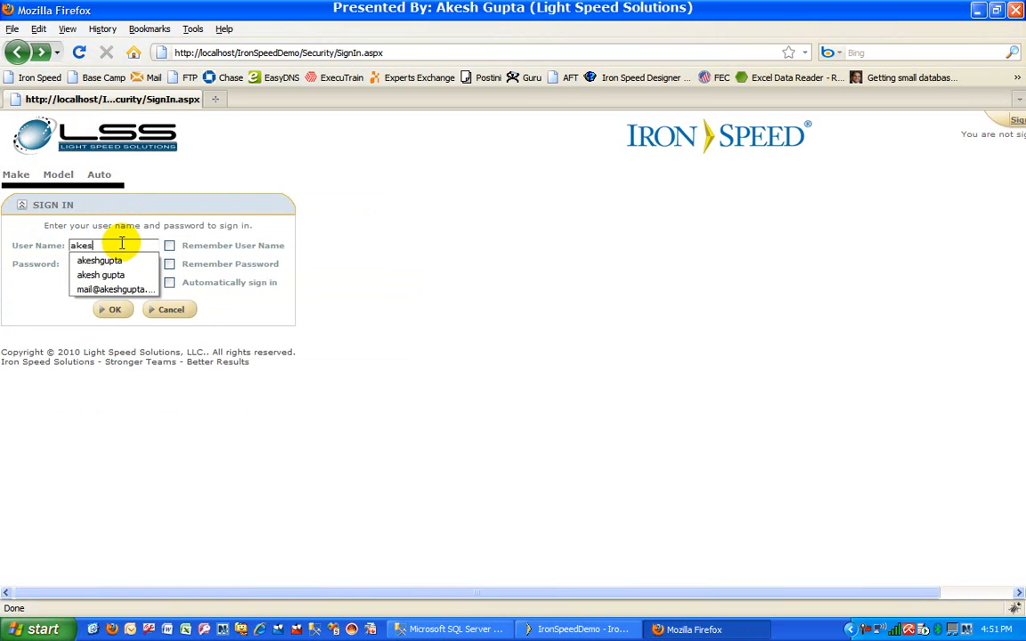
{"action": "left_click", "coordinate": [100, 260]}
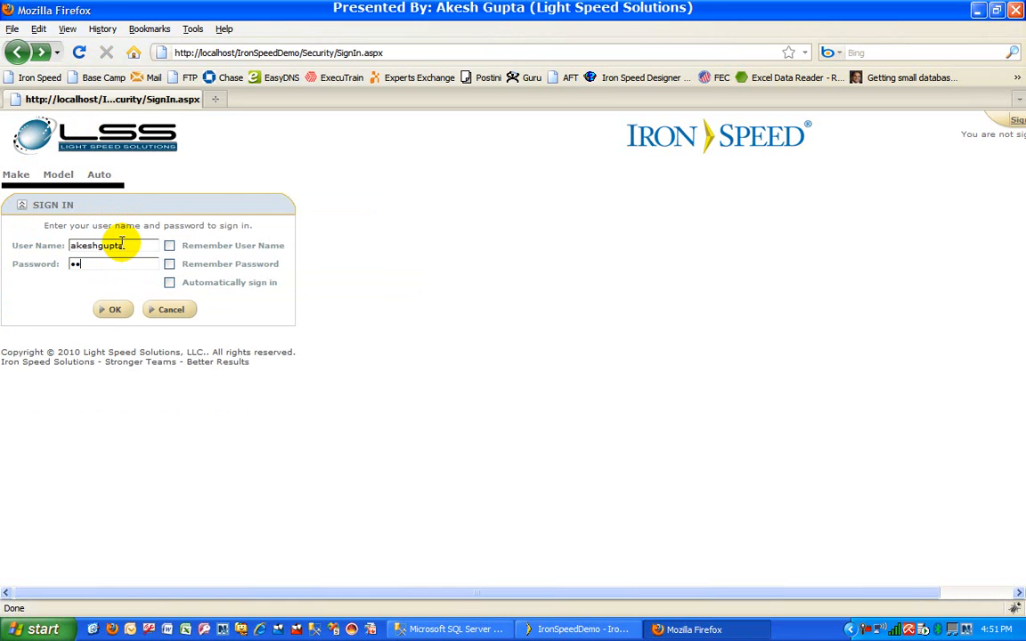
{"action": "left_click", "coordinate": [114, 309]}
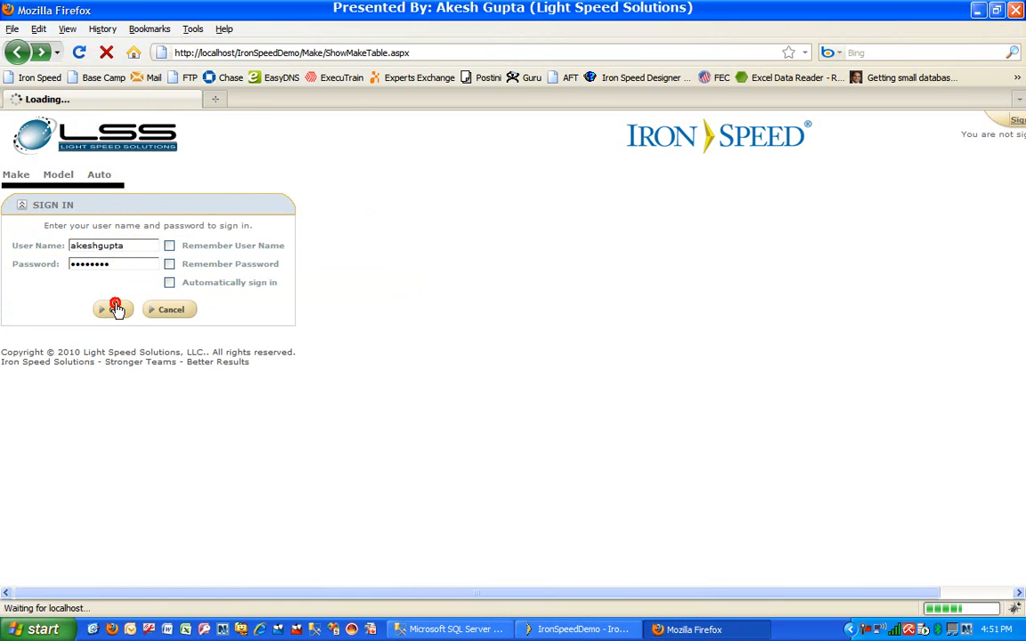
{"action": "left_click", "coordinate": [114, 310]}
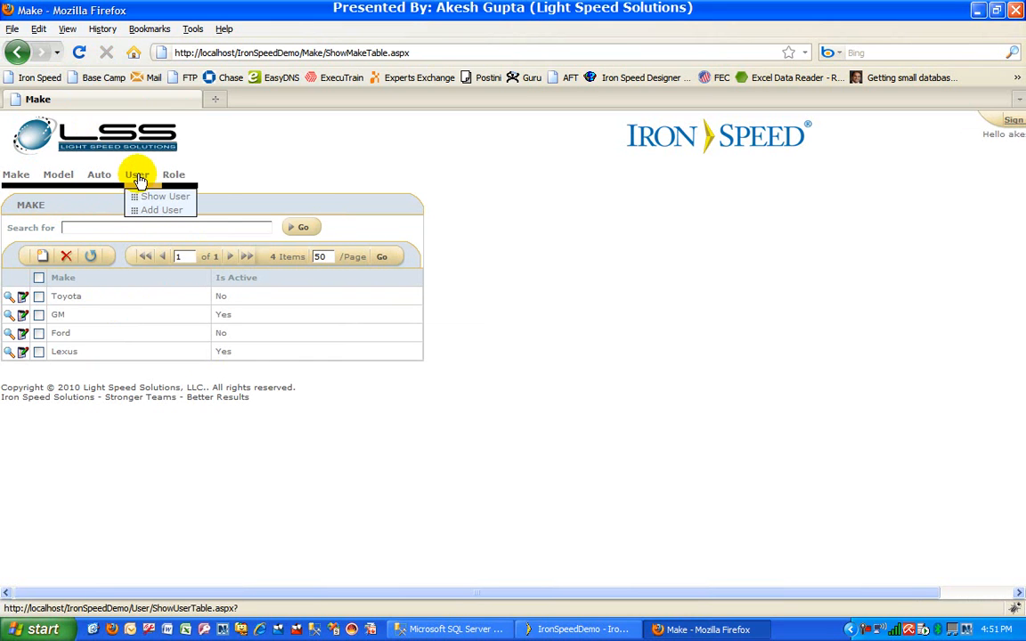
{"action": "mouse_move", "coordinate": [16, 174]}
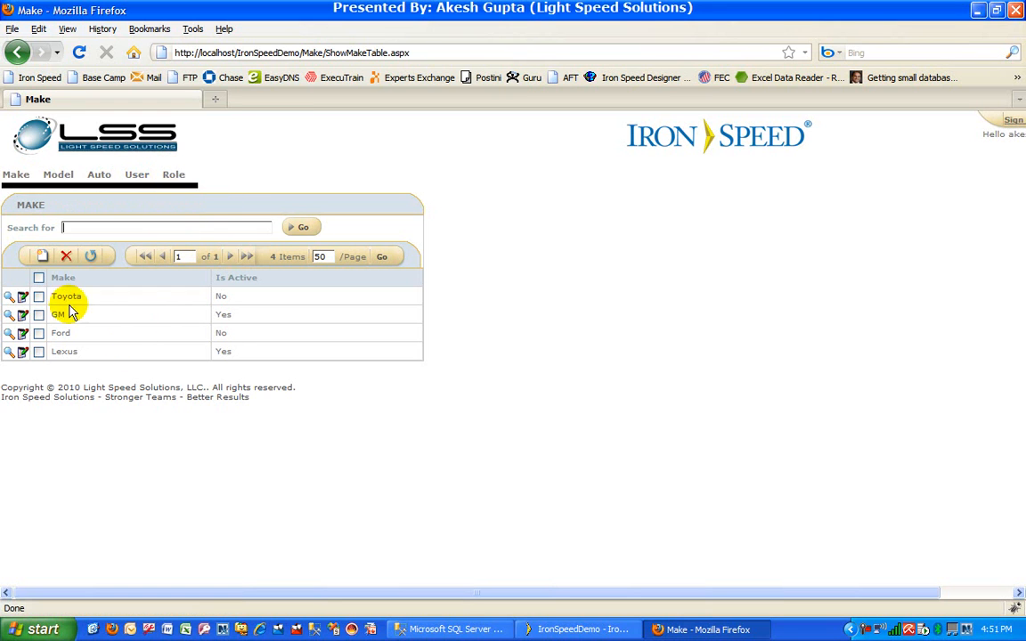
{"action": "left_click", "coordinate": [42, 256]}
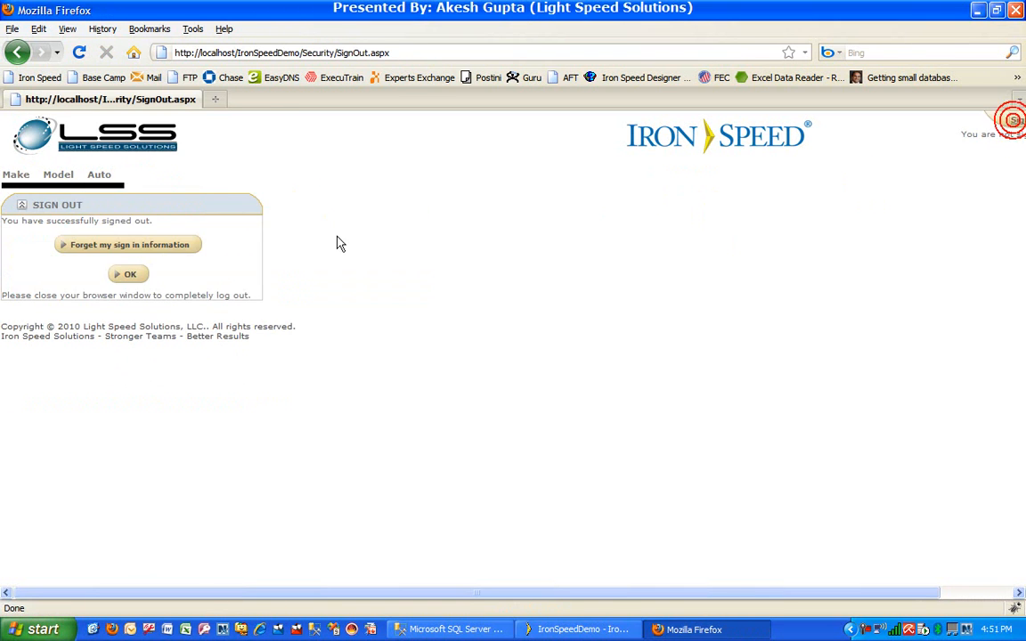
Return to sign-in and log in as non-admin user 'john', seeing only Make, Model, Auto menus.
{"action": "left_click", "coordinate": [128, 274]}
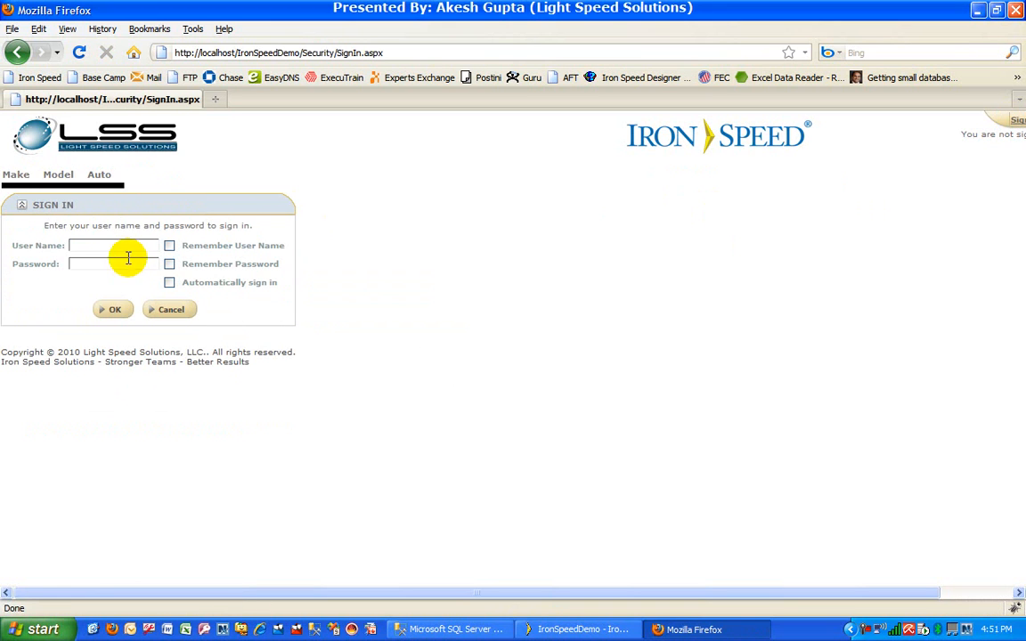
{"action": "type", "text": "johndoe"}
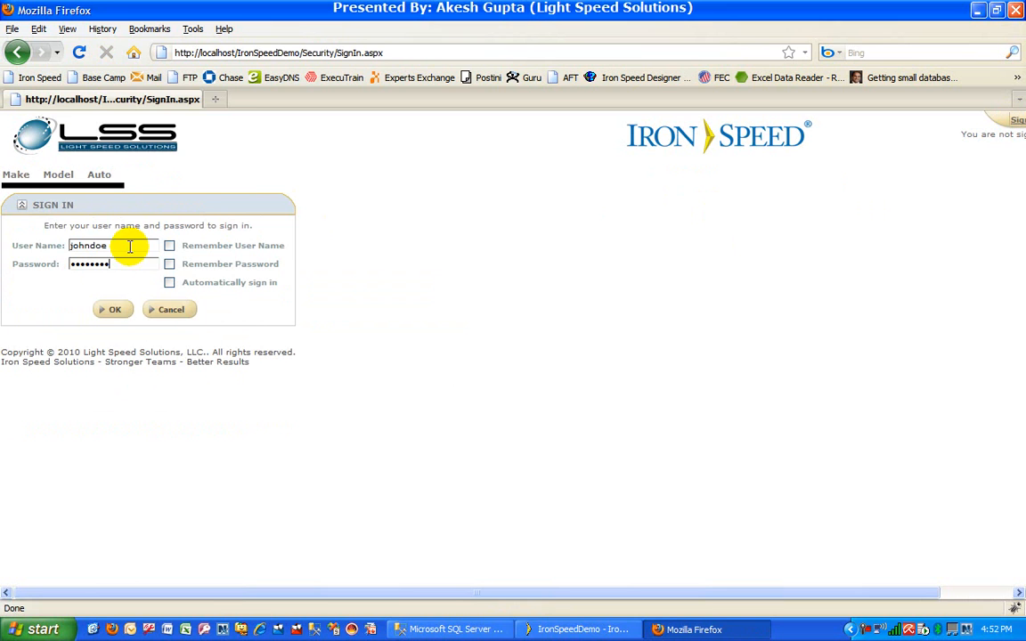
{"action": "left_click", "coordinate": [114, 309]}
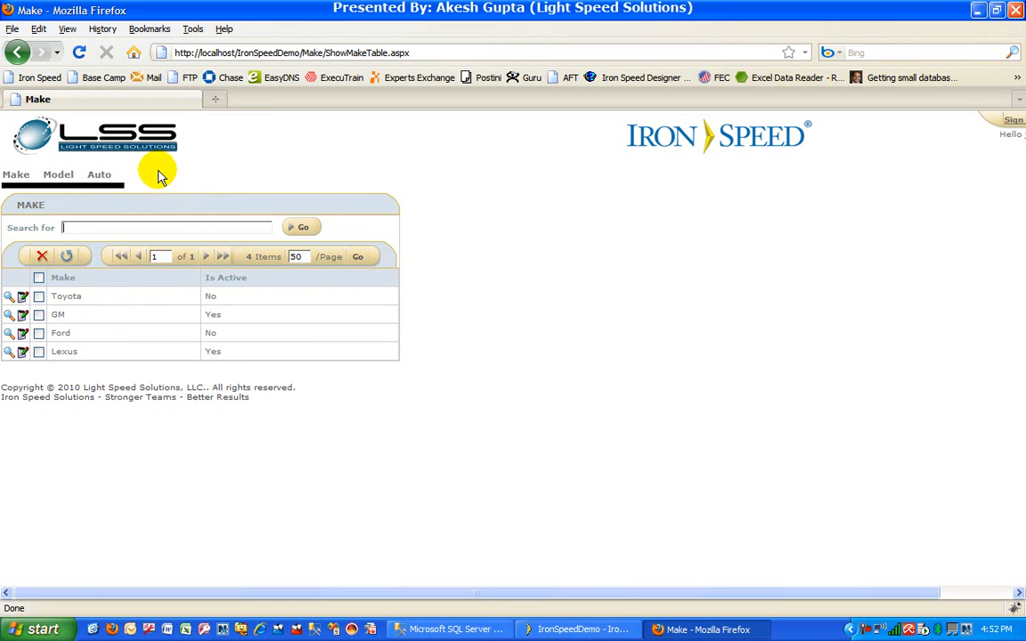
{"action": "mouse_move", "coordinate": [139, 174]}
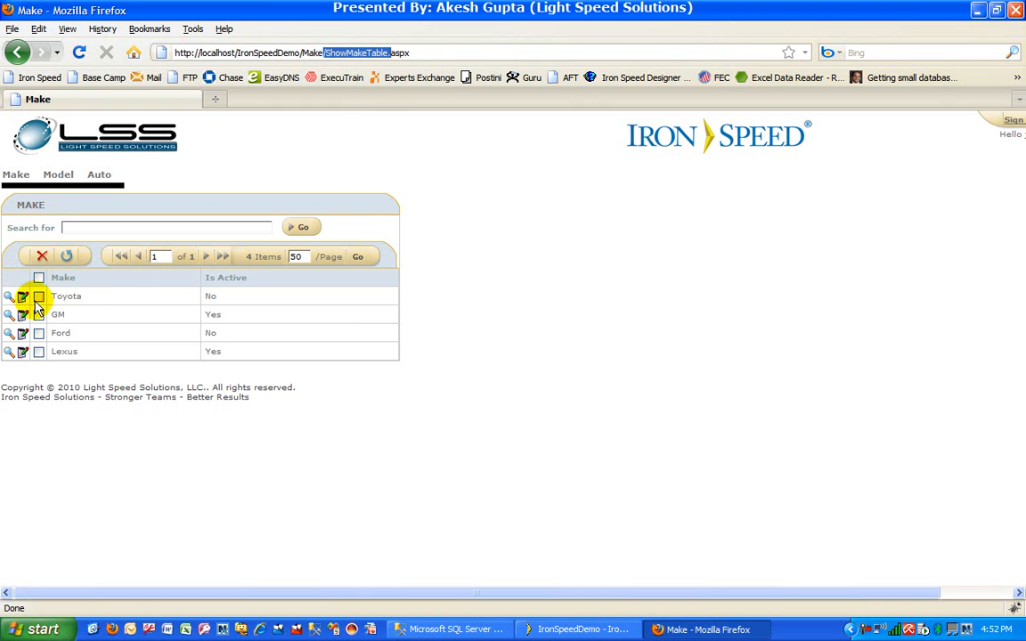
From Toyota's EditMake page, load AddMake directly to get Forbidden, then go back.
{"action": "left_click", "coordinate": [21, 296]}
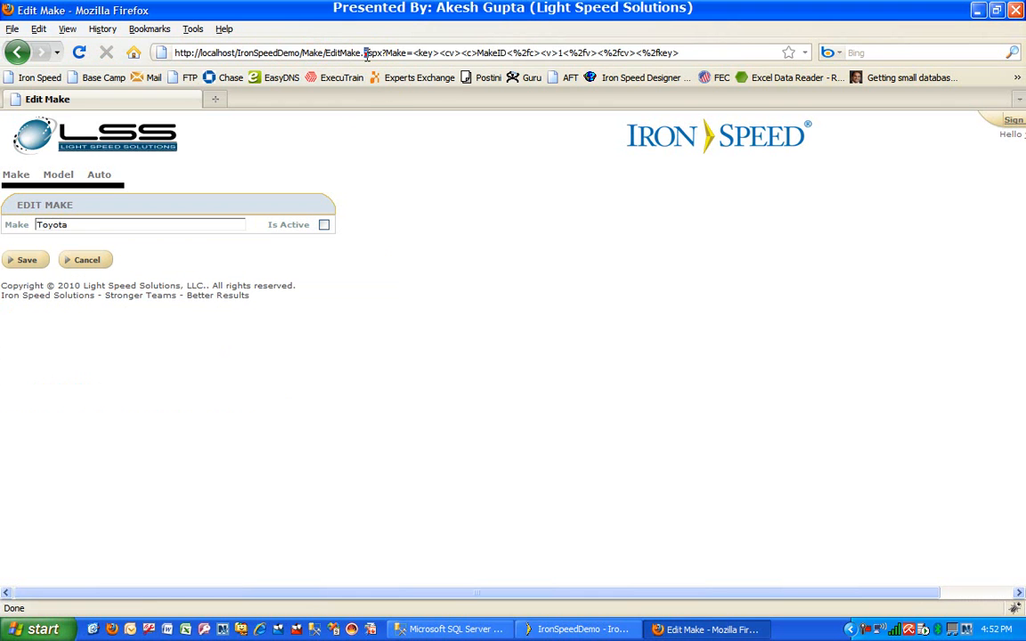
{"action": "double_click", "coordinate": [335, 54]}
{"action": "type", "text": "http://localhost/IronSpeedDemo/Make/AddMake.aspx"}
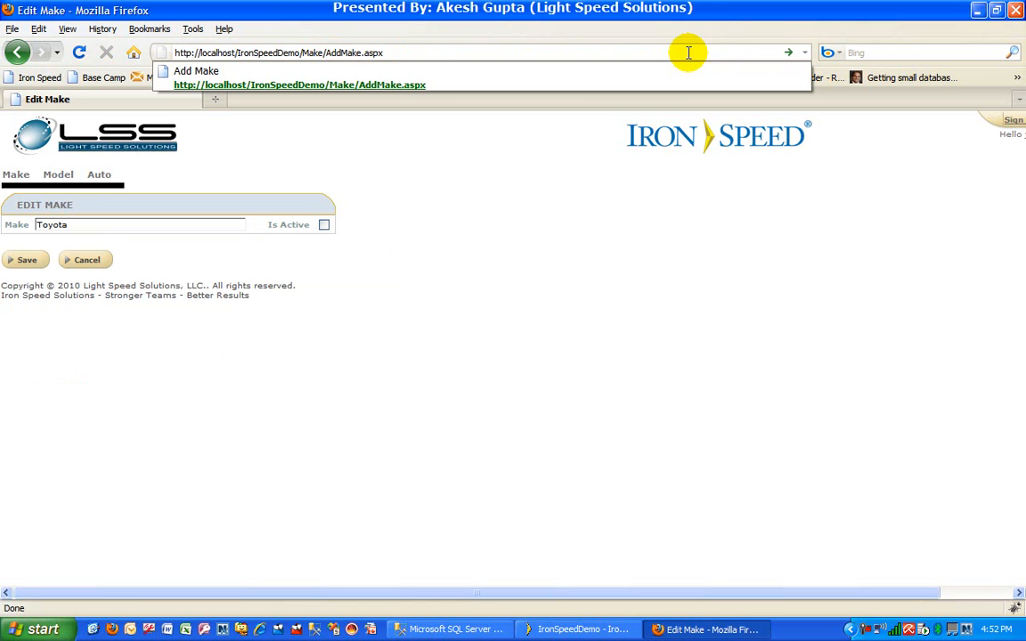
{"action": "left_click", "coordinate": [383, 54]}
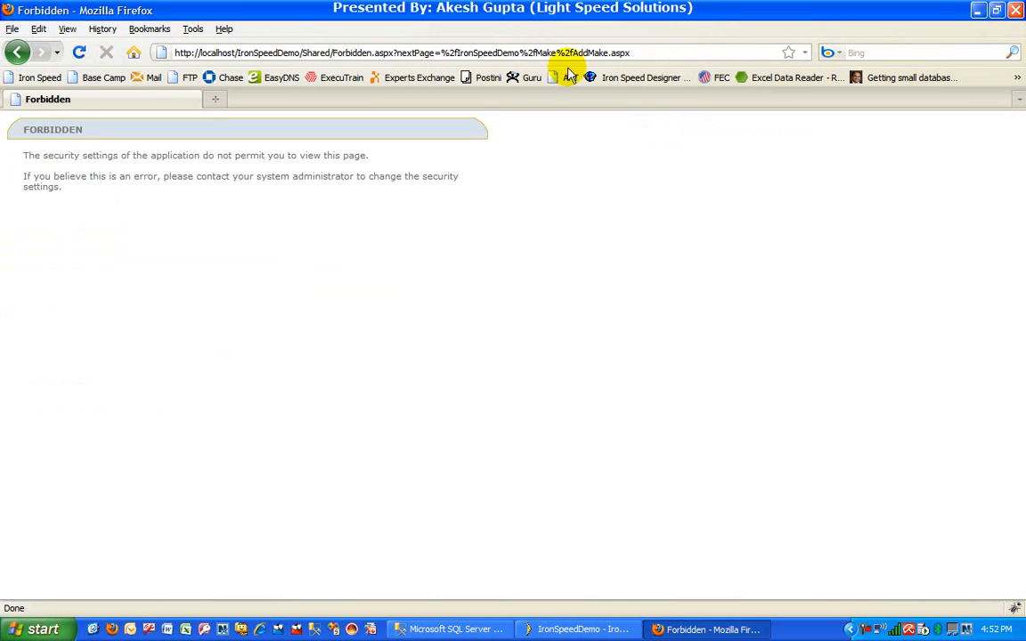
{"action": "left_click", "coordinate": [18, 53]}
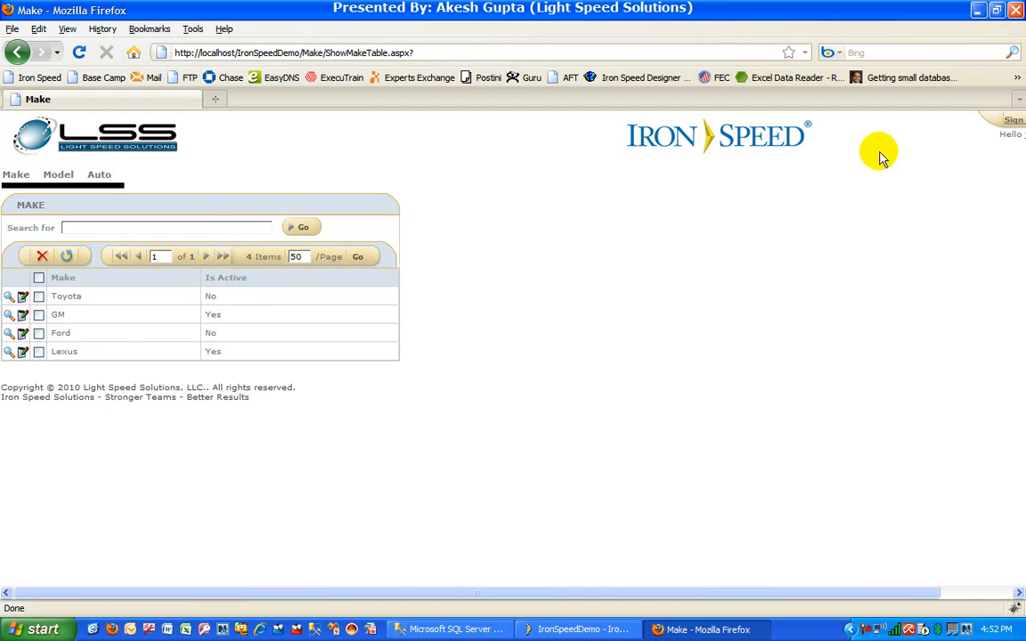
Sign out of johndoe and sign back in as the suggested admin user akeshgupta.
{"action": "left_click", "coordinate": [1012, 121]}
{"action": "type", "text": "ak"}
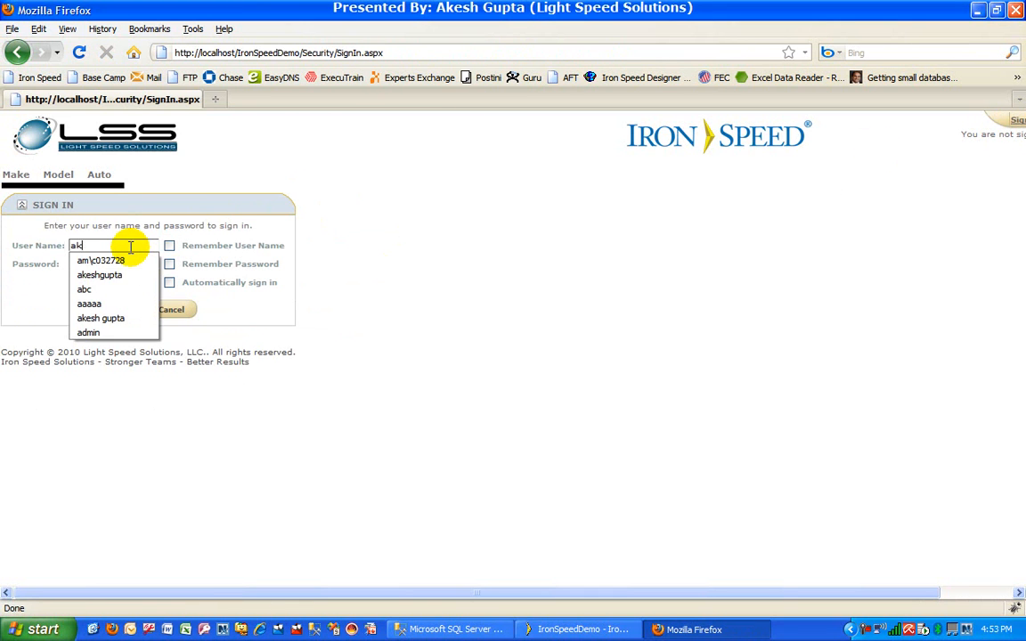
{"action": "left_click", "coordinate": [100, 274]}
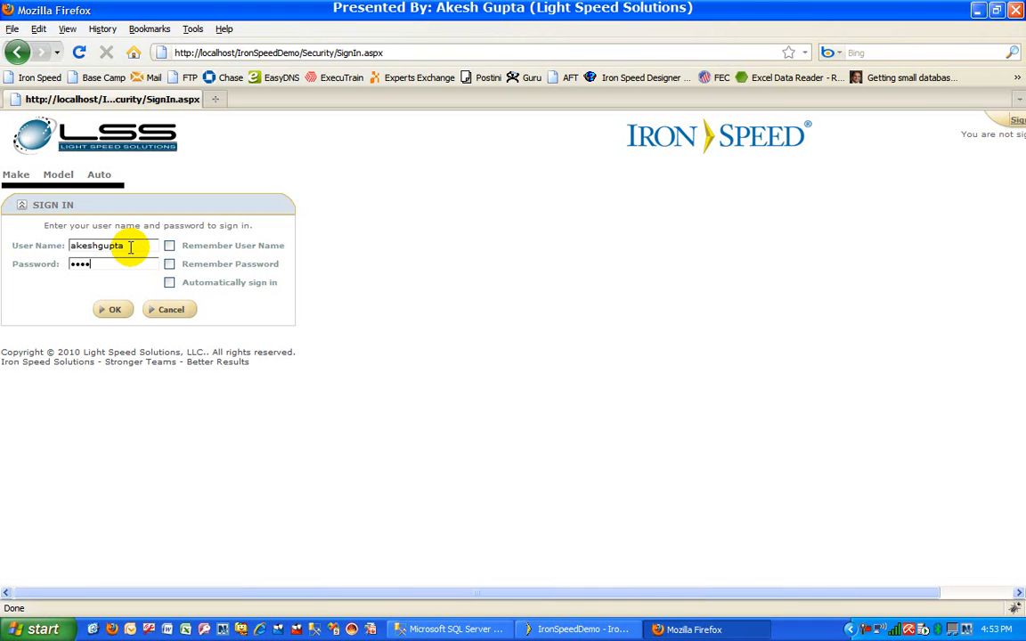
{"action": "left_click", "coordinate": [114, 310]}
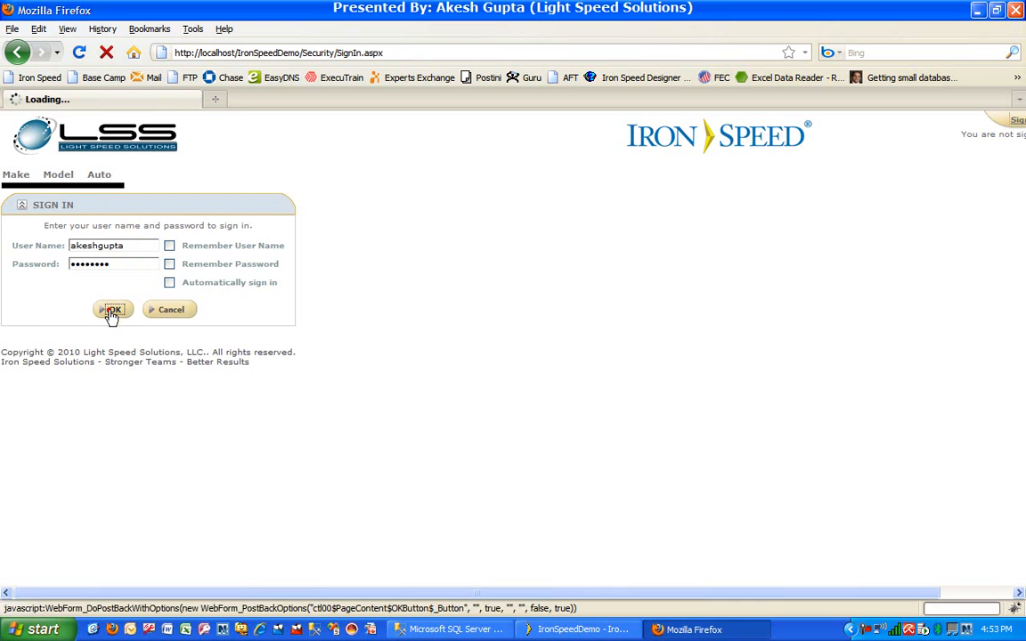
{"action": "left_click", "coordinate": [113, 310]}
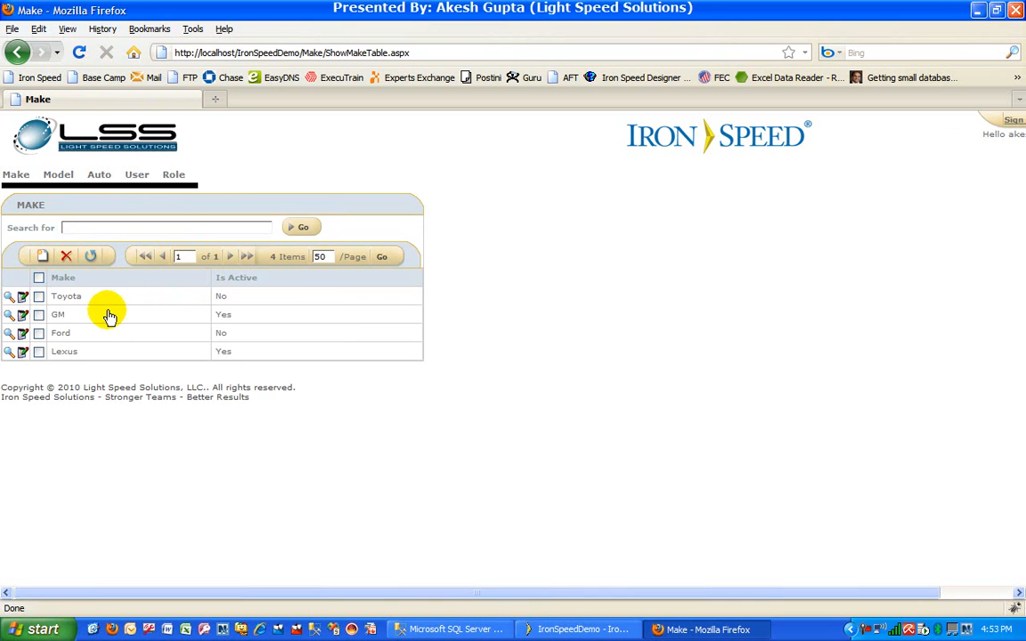